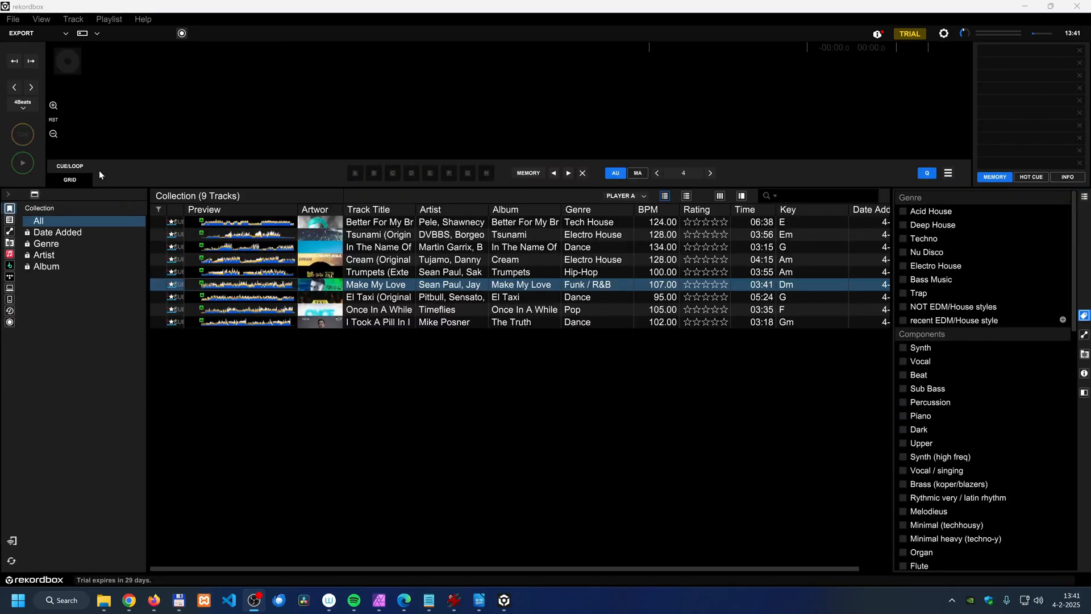
# - Bring up the list of working modes (Export, Performance, Lighting, Edit)
pyautogui.click(20, 32)
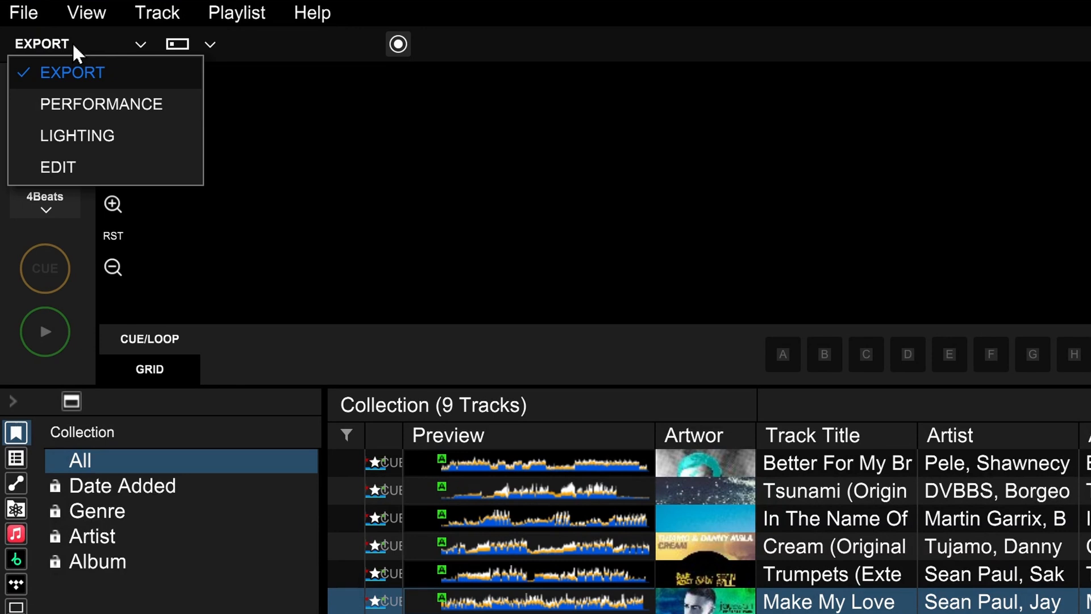
pyautogui.moveTo(112, 74)
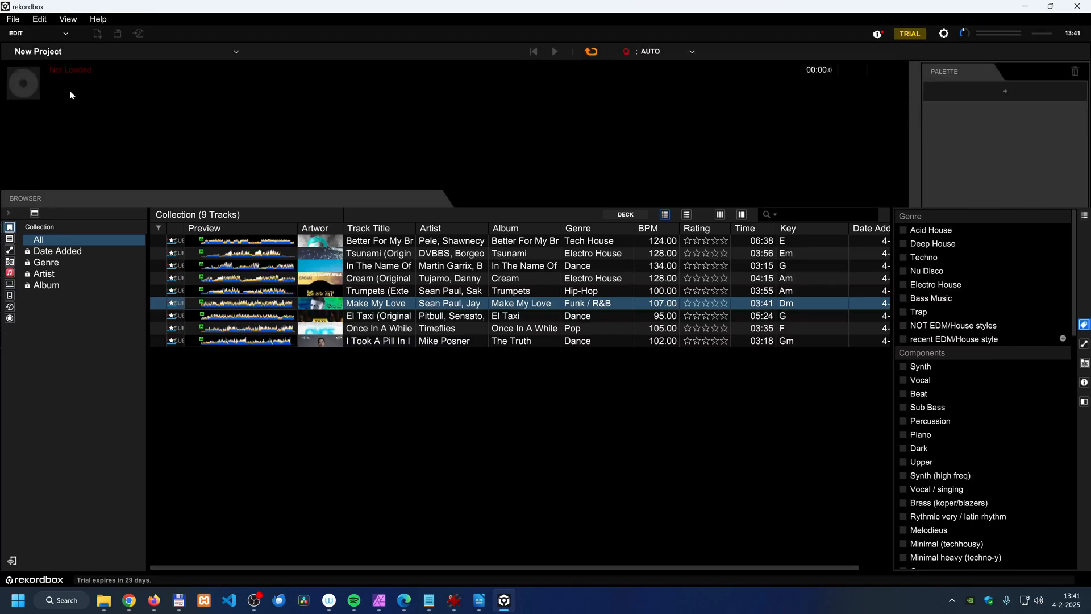
# - Load Make My Love Go (Original Mix) from the collection into the edit timeline
pyautogui.doubleClick(374, 303)
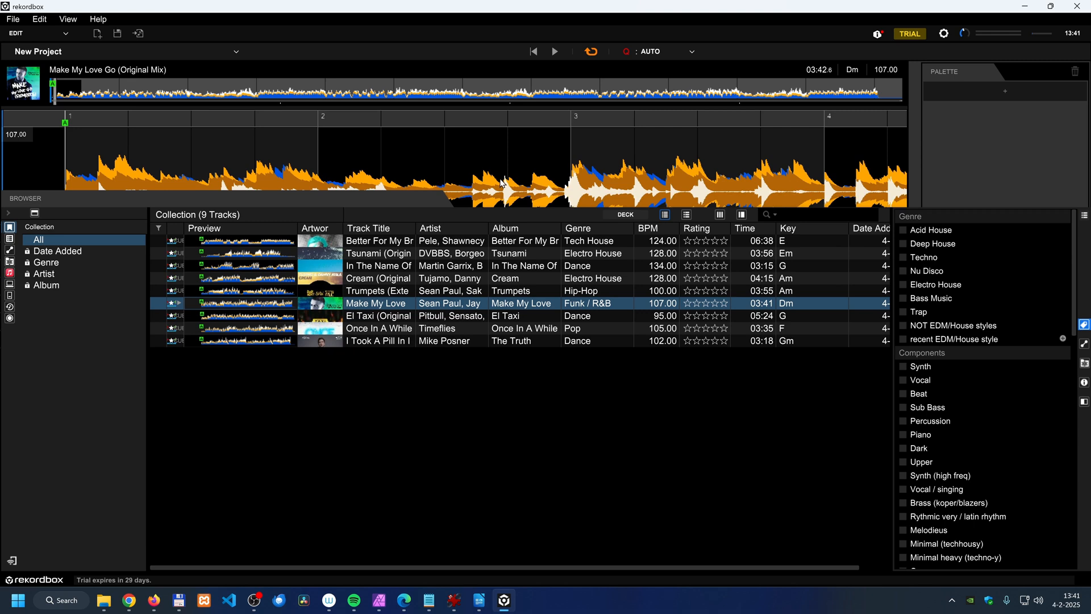
pyautogui.moveTo(508, 184)
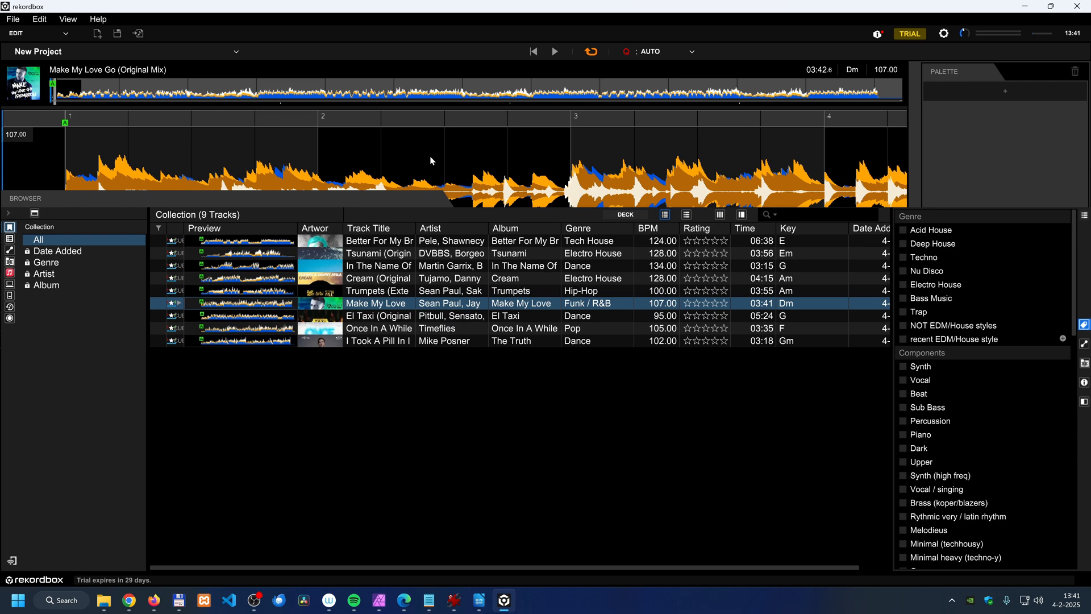
pyautogui.moveTo(340, 158)
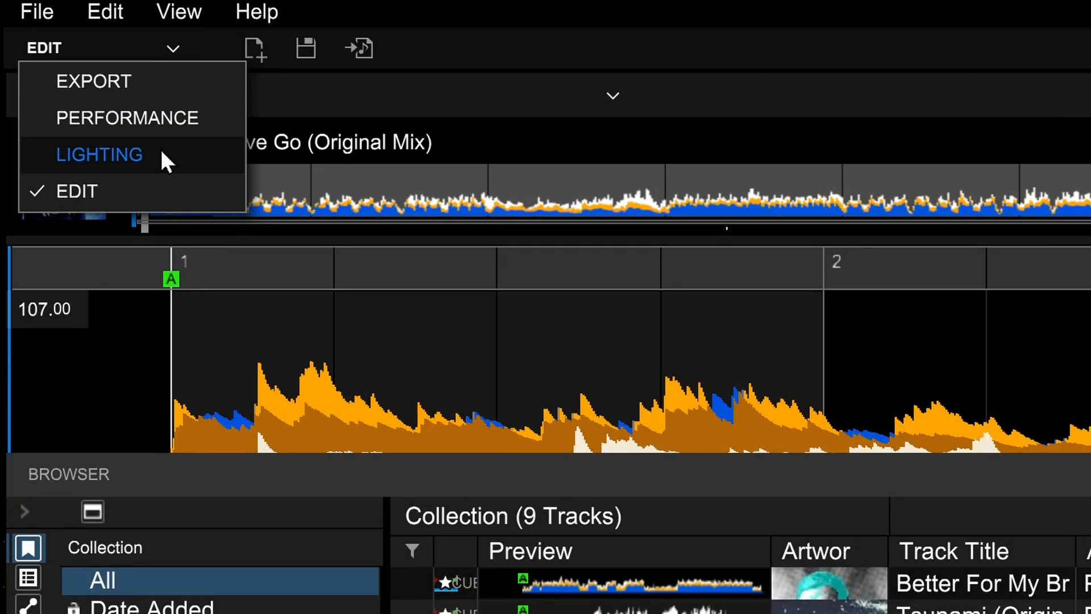
# - Enter Lighting mode and show the nine-channel RGBACL fixture's details, then reopen the mode list
pyautogui.click(99, 154)
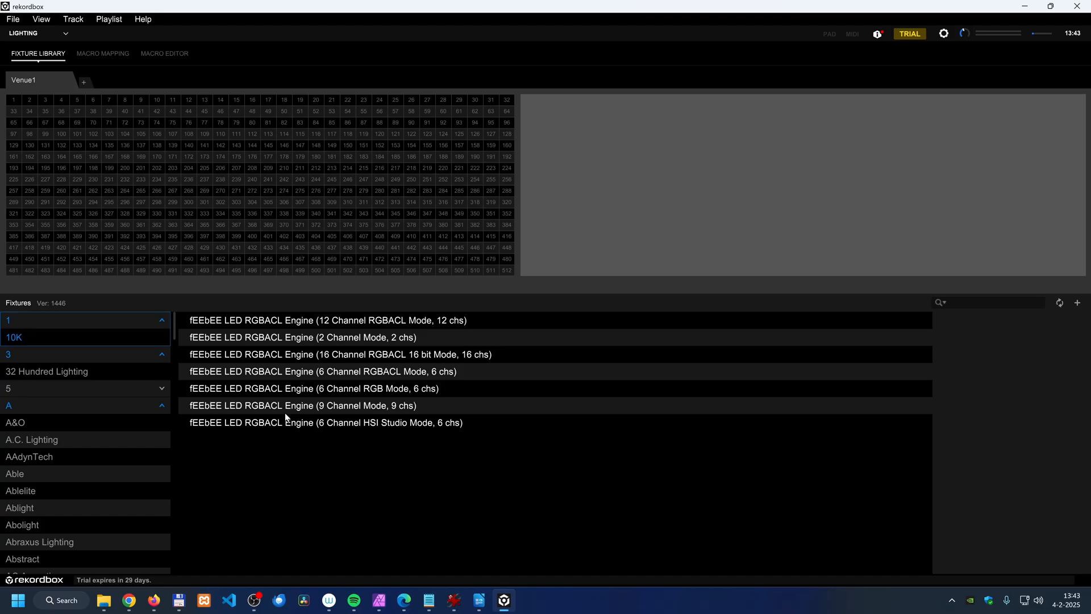
pyautogui.click(303, 405)
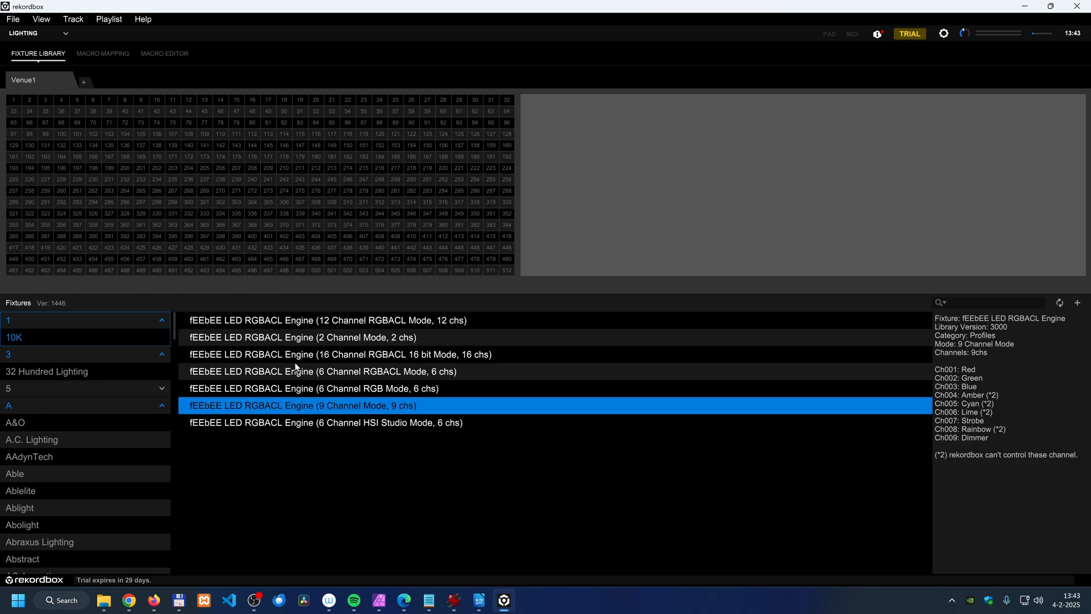
pyautogui.click(39, 32)
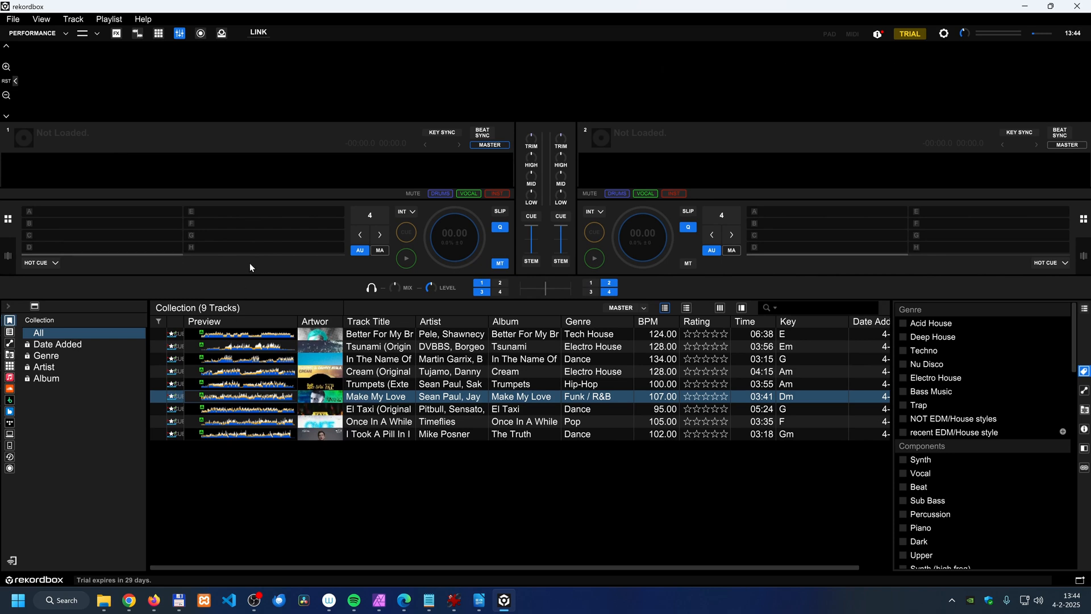
pyautogui.moveTo(259, 233)
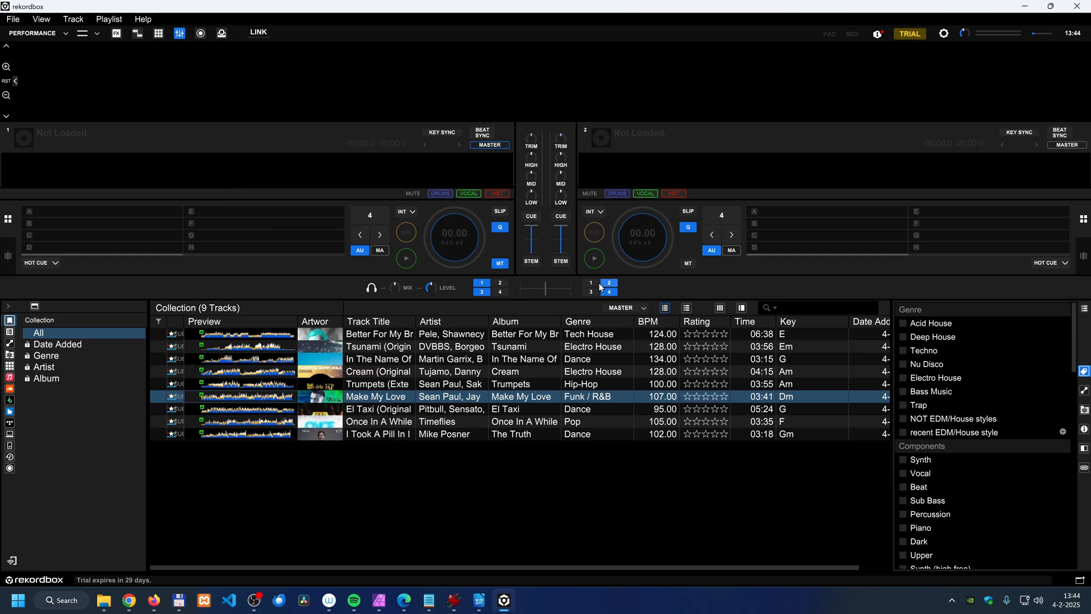
pyautogui.click(31, 33)
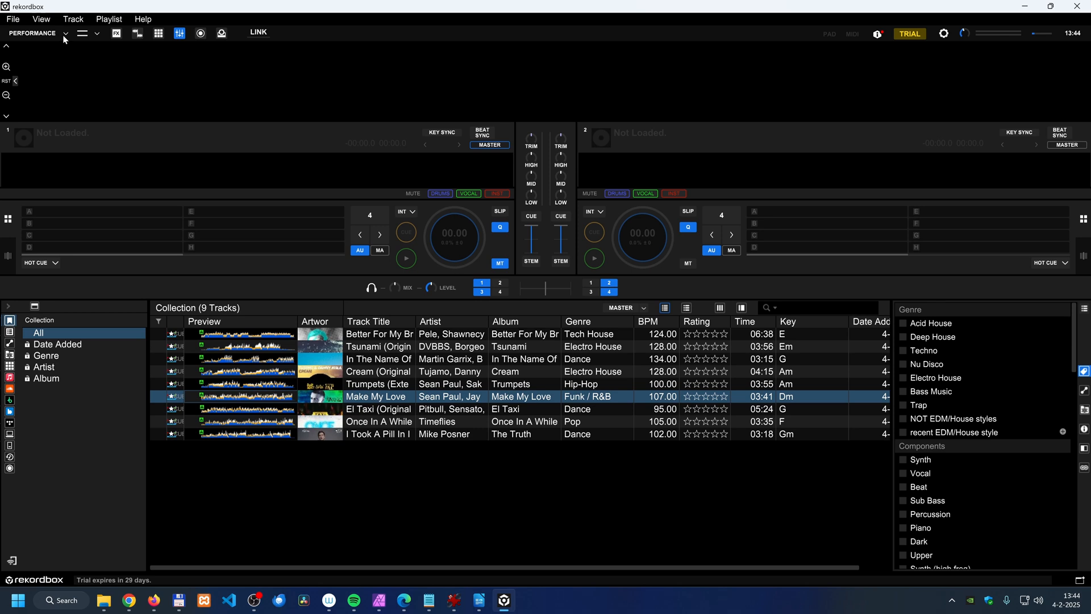
# - Return to Export mode and confirm the Analysis Setting for the newly imported tracks
pyautogui.click(64, 33)
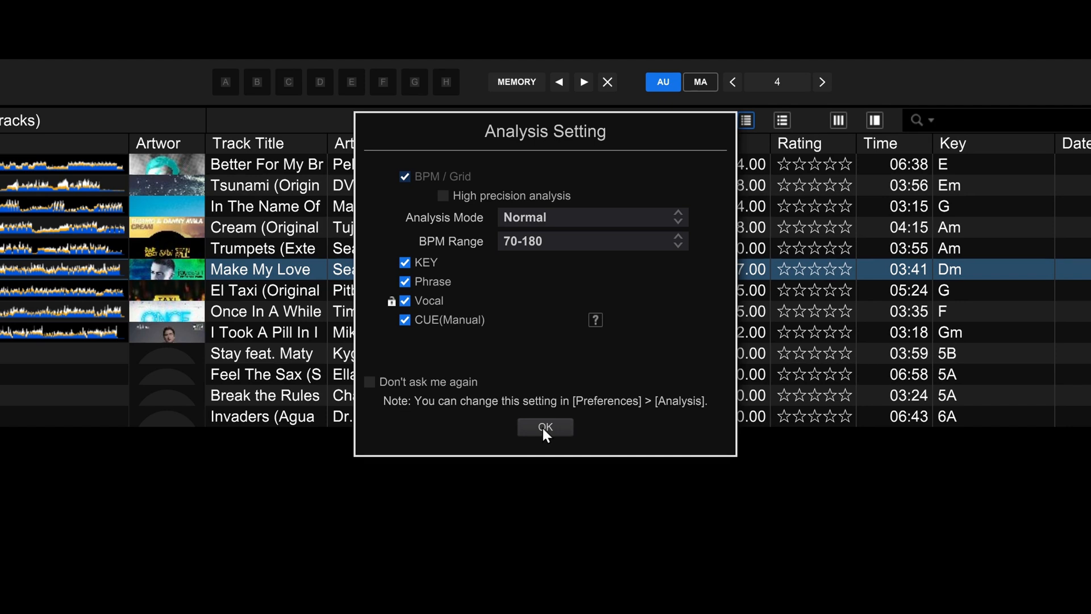
pyautogui.click(544, 426)
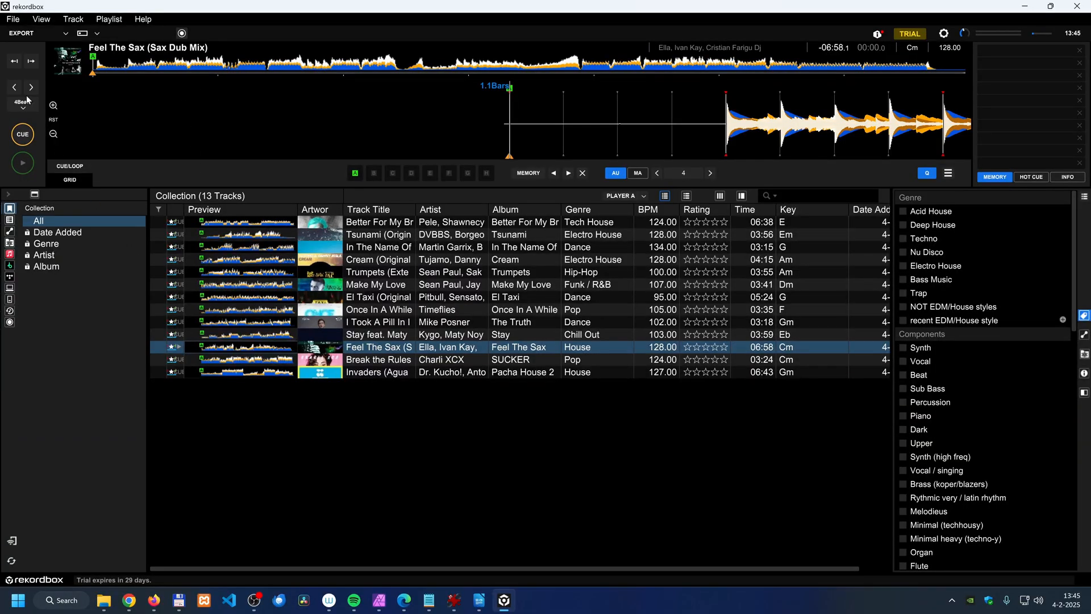
# - Switch to Performance mode and load Break the Rules onto deck one
pyautogui.click(26, 33)
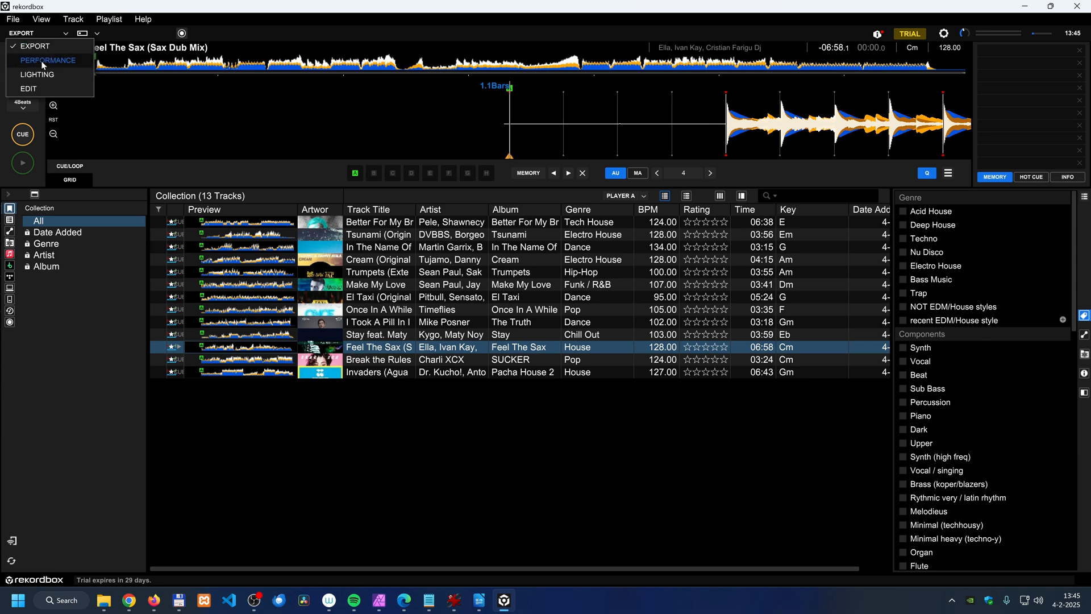
pyautogui.click(48, 60)
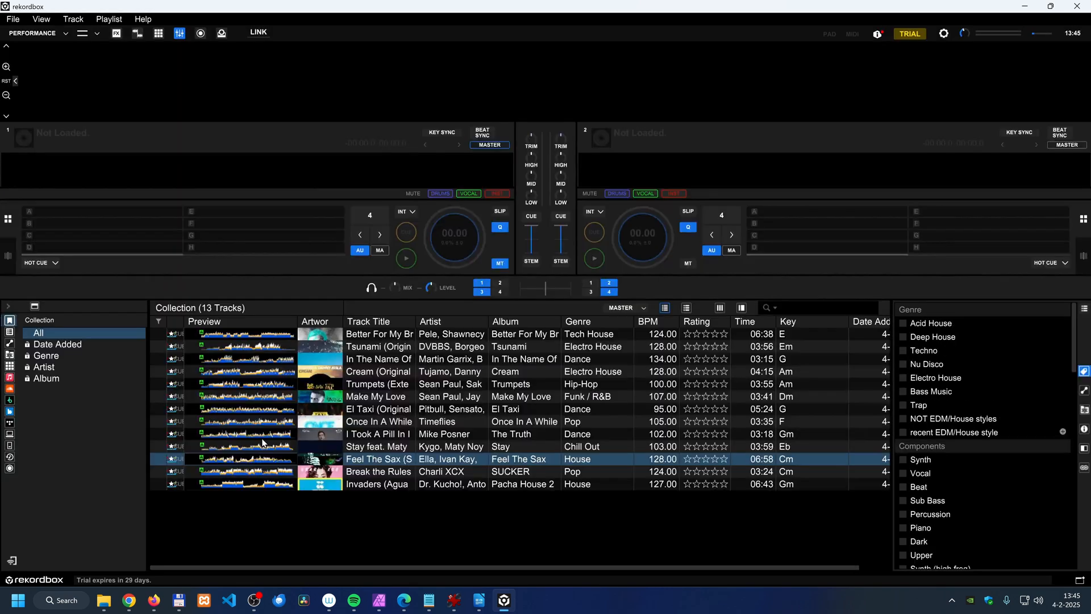
pyautogui.click(376, 446)
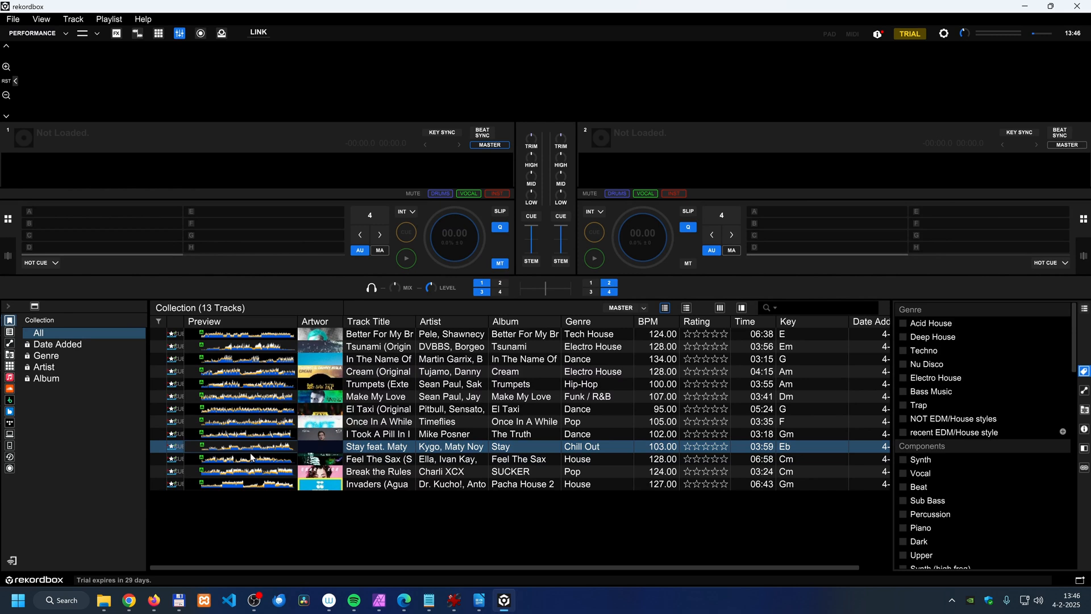
pyautogui.doubleClick(378, 458)
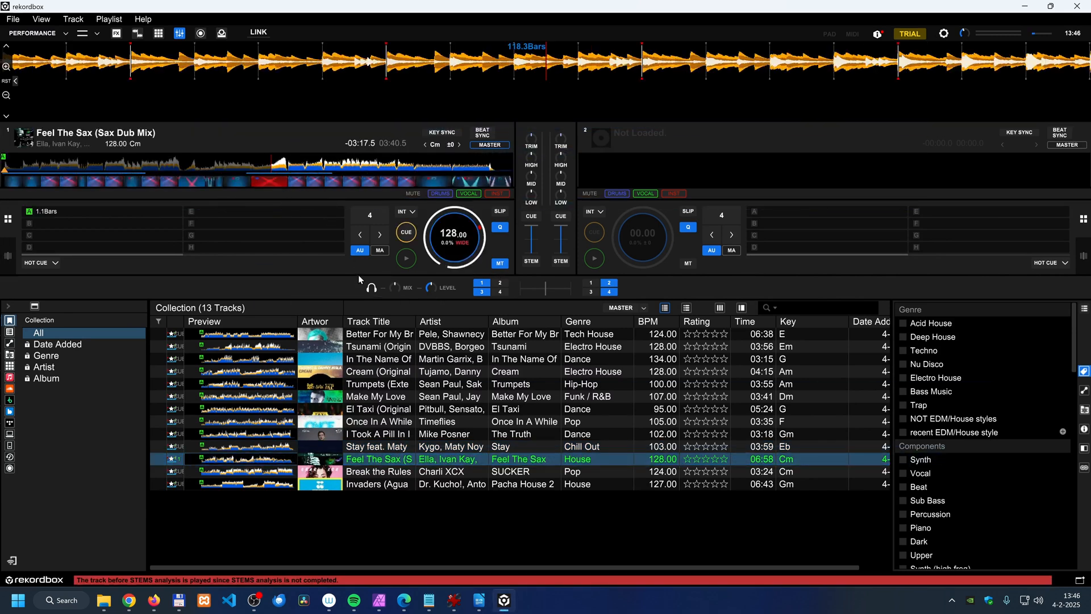
pyautogui.doubleClick(377, 471)
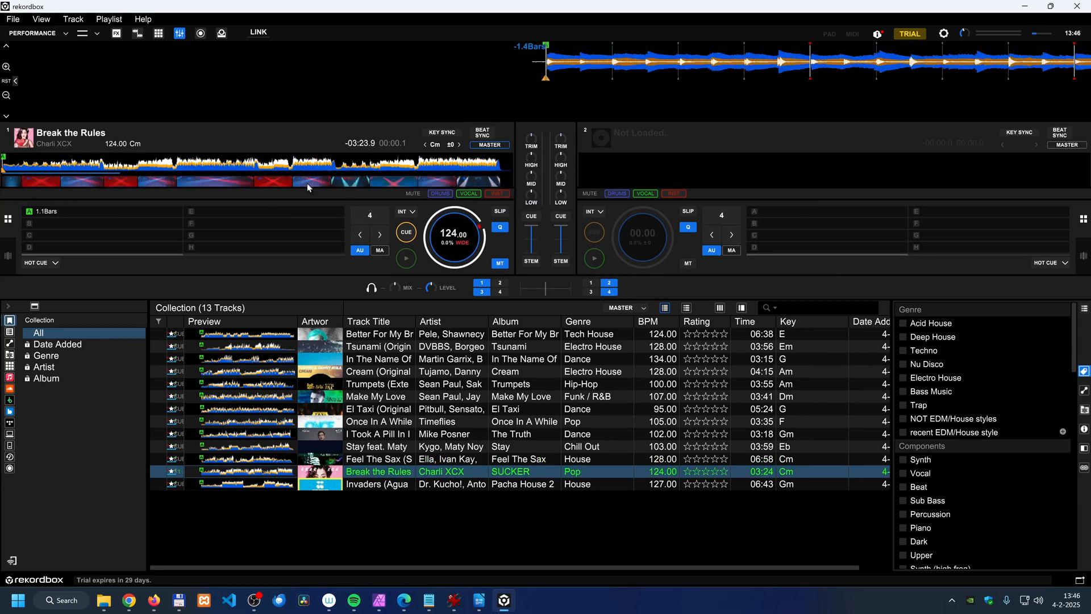
# - Play Break the Rules briefly from a later point in its waveform
pyautogui.click(406, 258)
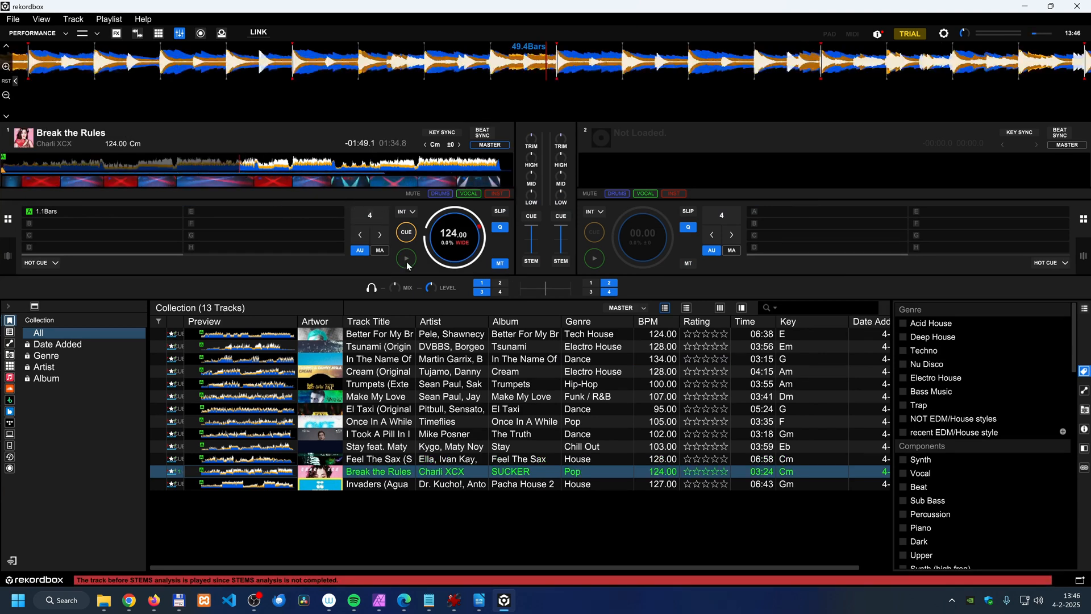
pyautogui.click(406, 258)
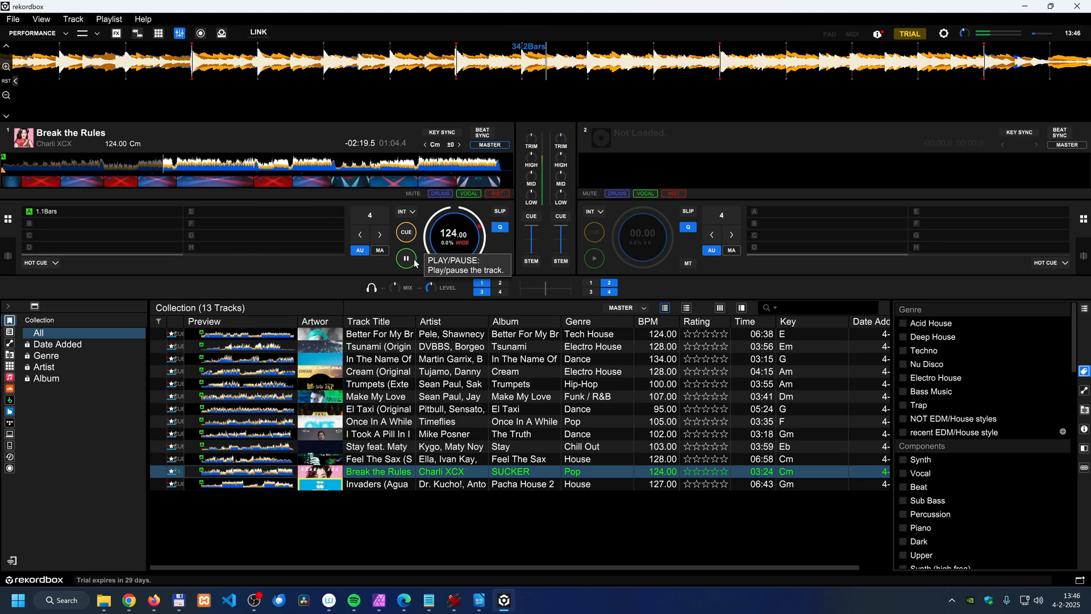
pyautogui.click(406, 258)
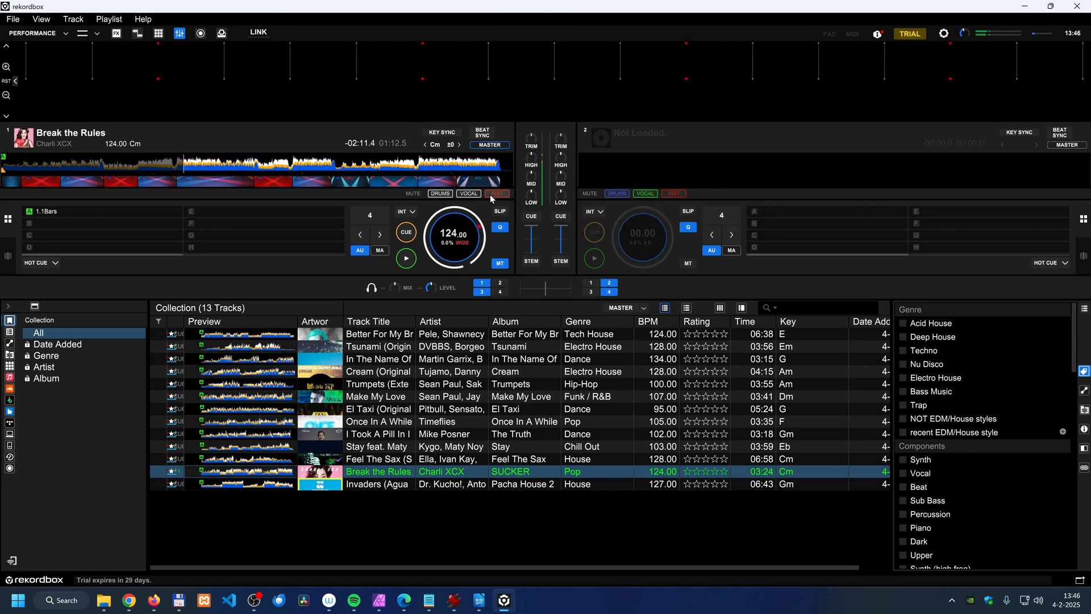
pyautogui.click(497, 193)
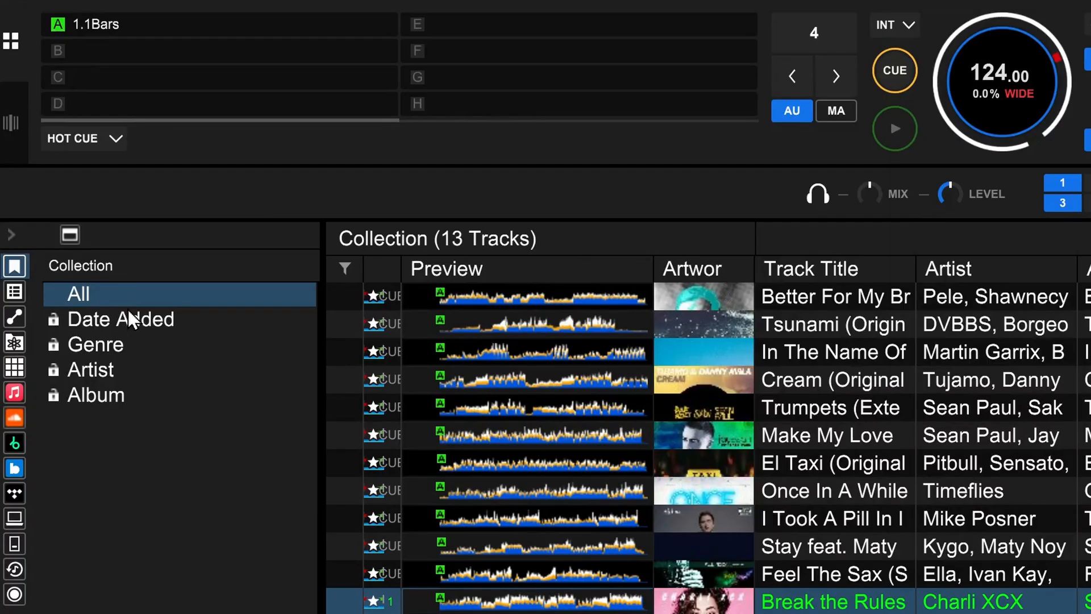
pyautogui.moveTo(137, 349)
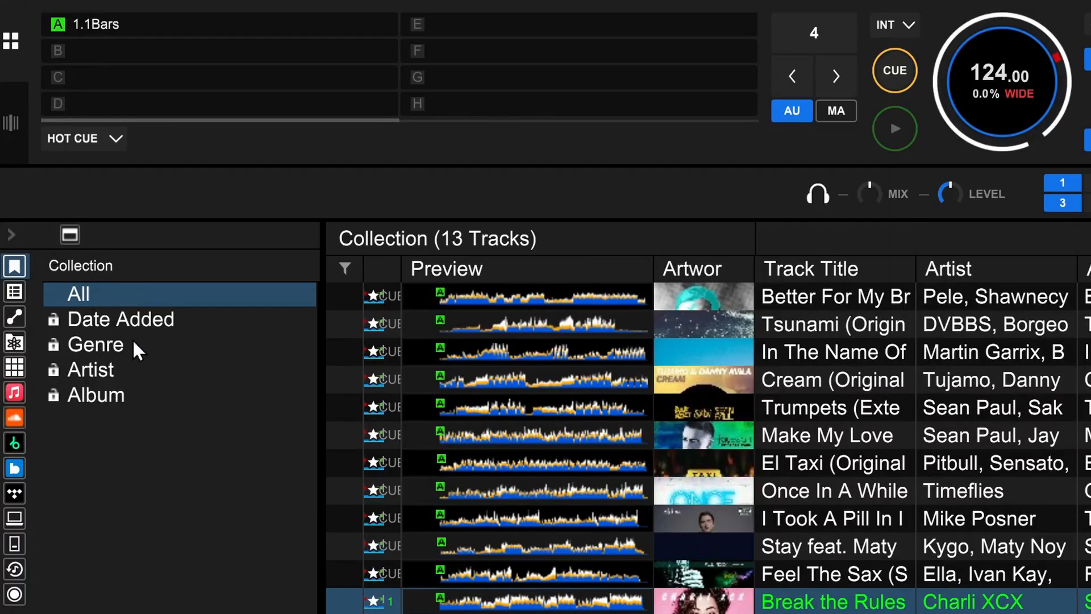
pyautogui.moveTo(62, 426)
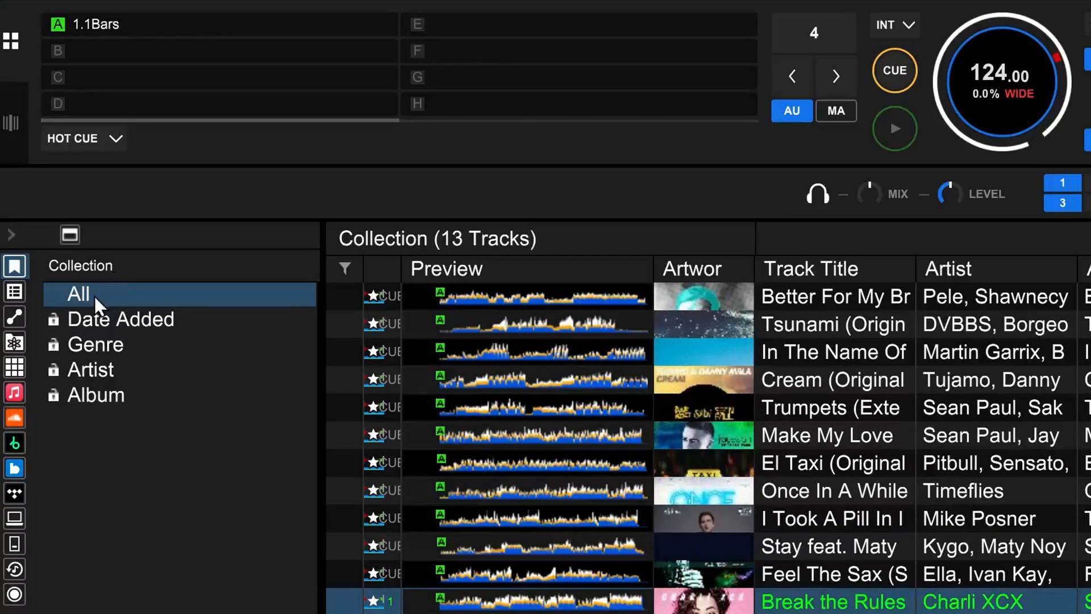
# - Browse the collection by date added and filter to the listed year
pyautogui.click(119, 319)
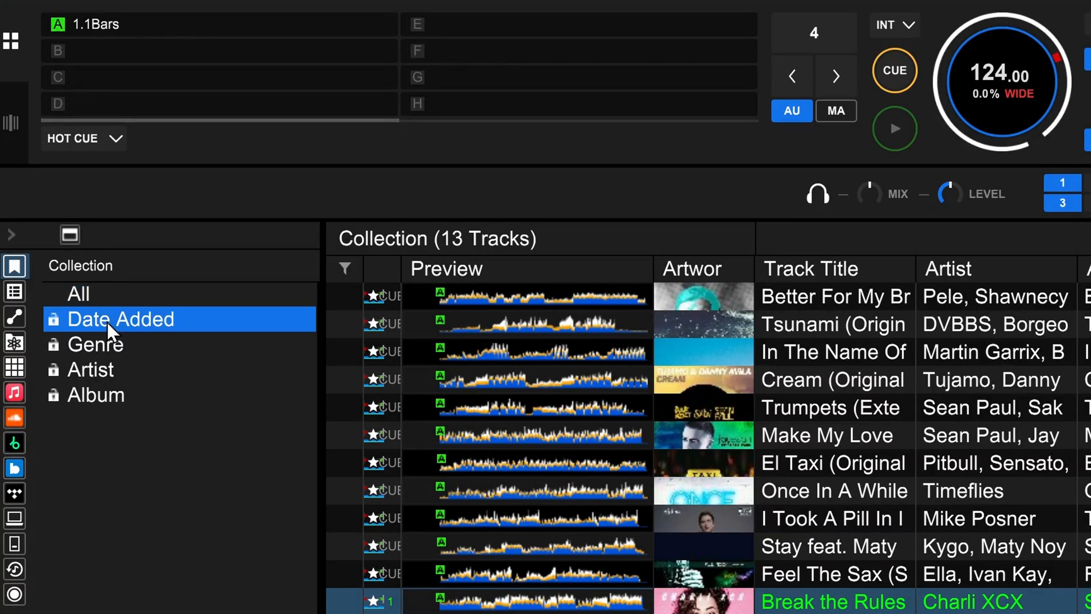
pyautogui.click(118, 318)
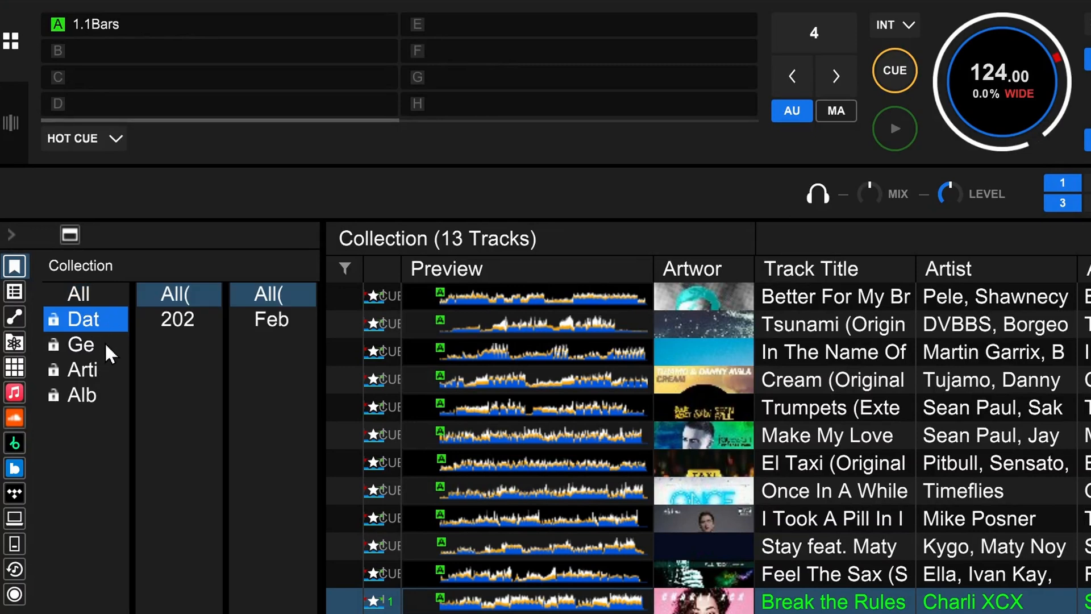
pyautogui.click(271, 318)
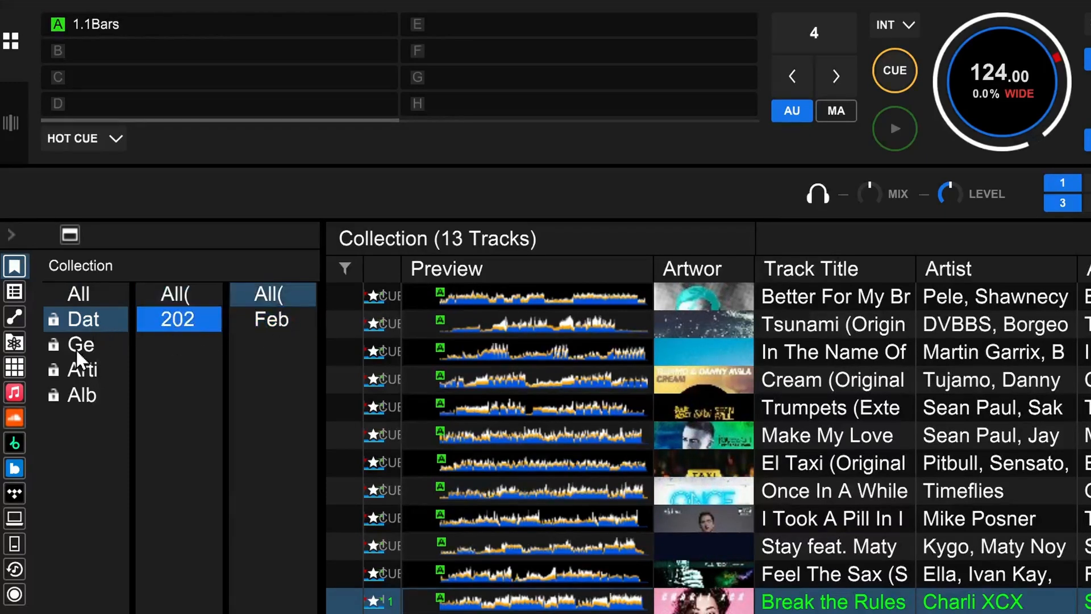
# - Browse by genre showing House tracks, then by album, and move to the playlist library
pyautogui.click(246, 319)
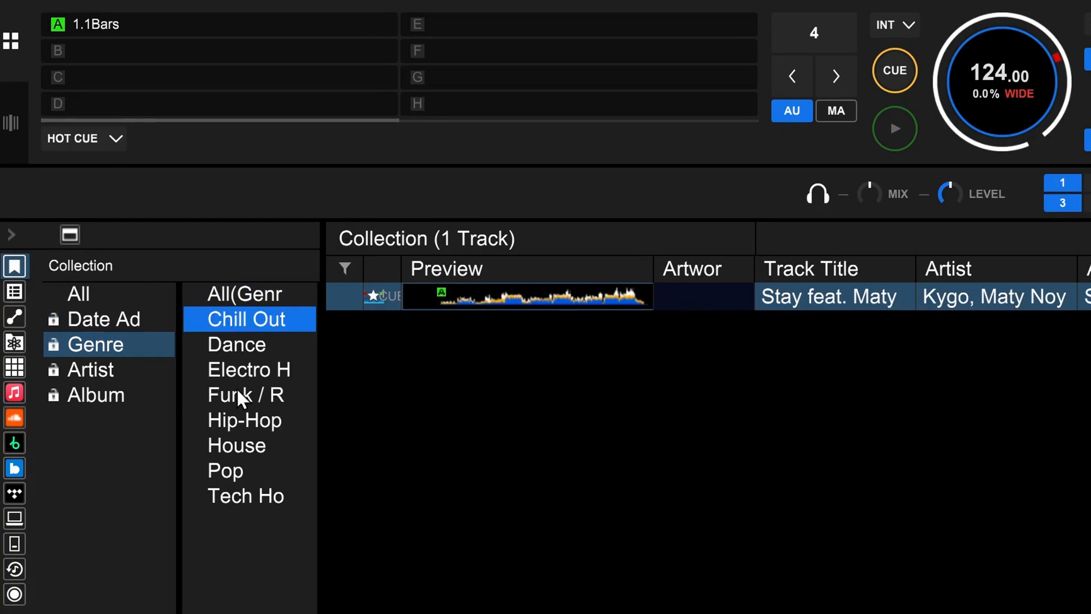
pyautogui.click(236, 444)
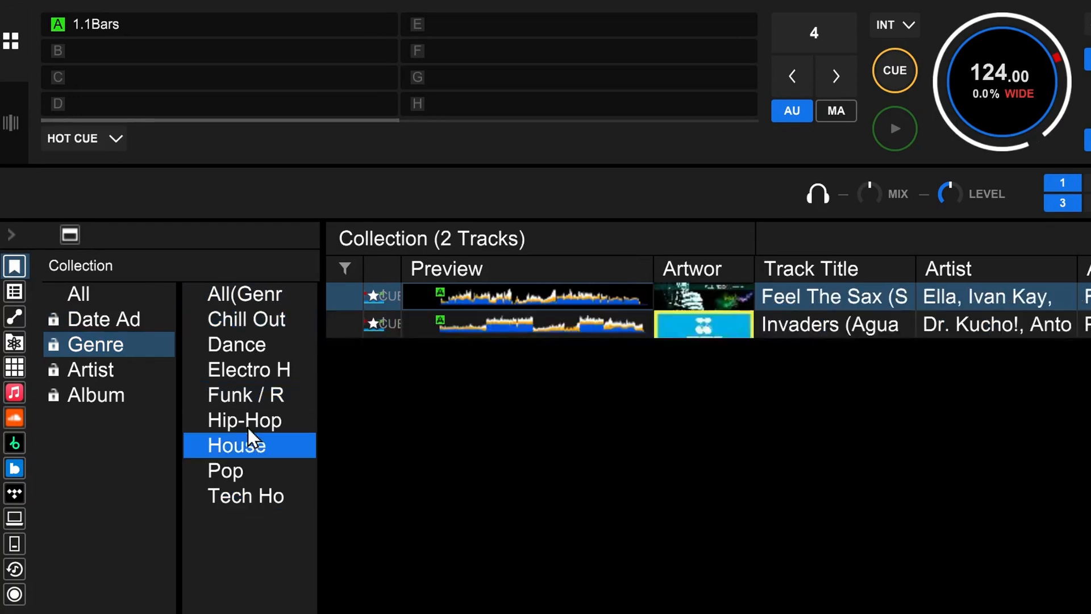
pyautogui.click(96, 395)
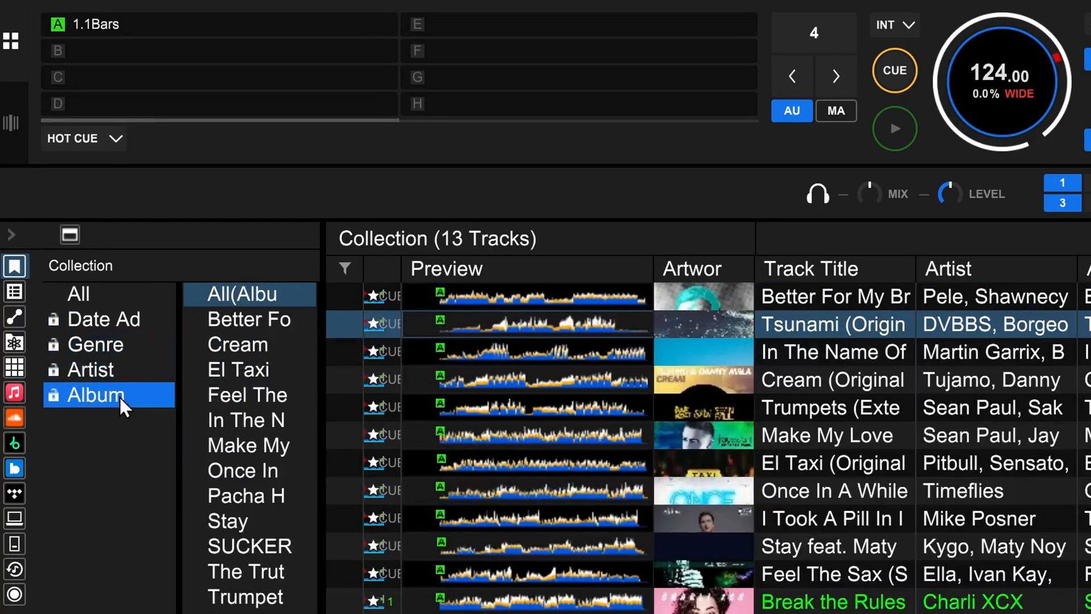
pyautogui.moveTo(59, 379)
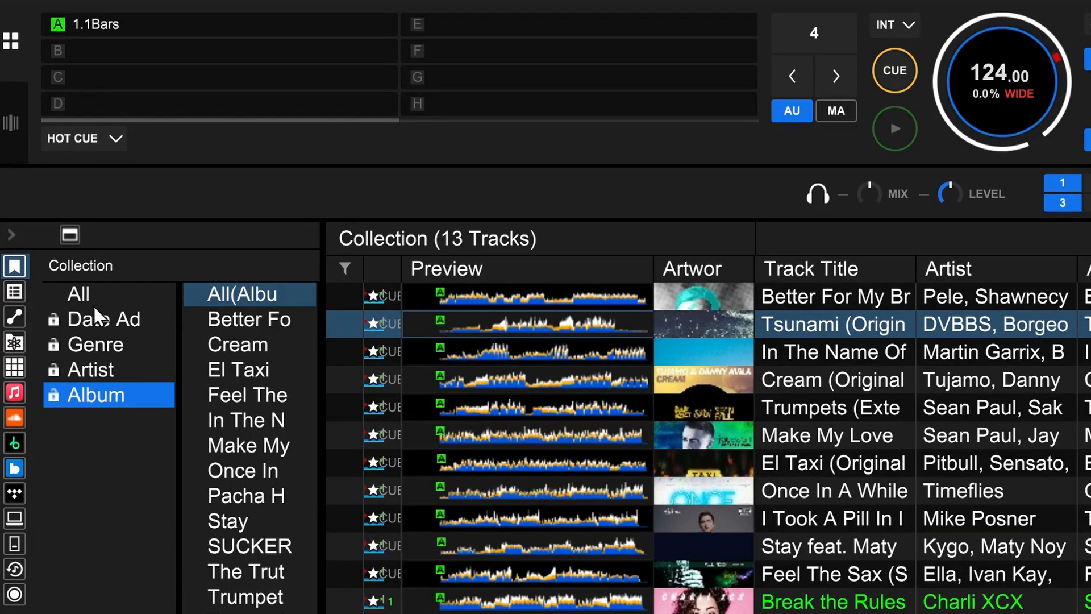
pyautogui.moveTo(151, 362)
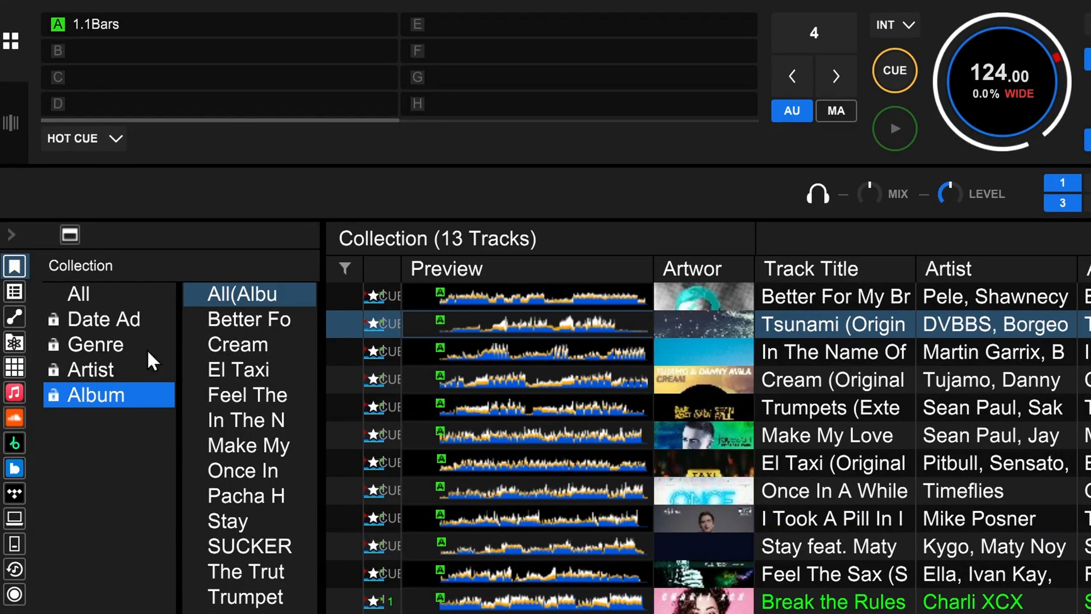
pyautogui.click(103, 264)
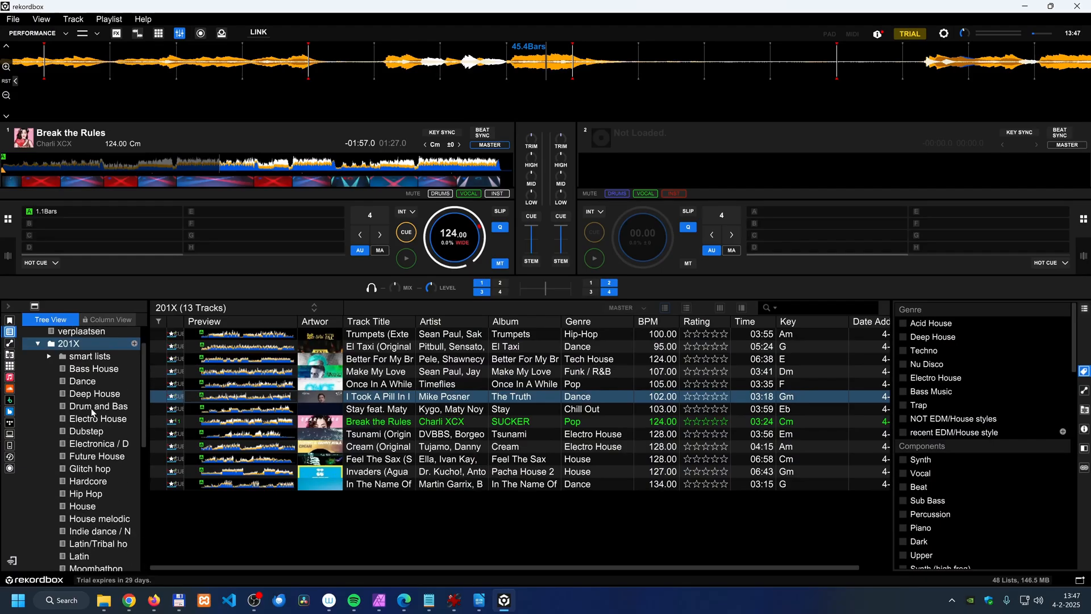
# - Open the CUE Analysis Playlist and load Break the Rules onto deck 1
pyautogui.rightClick(80, 333)
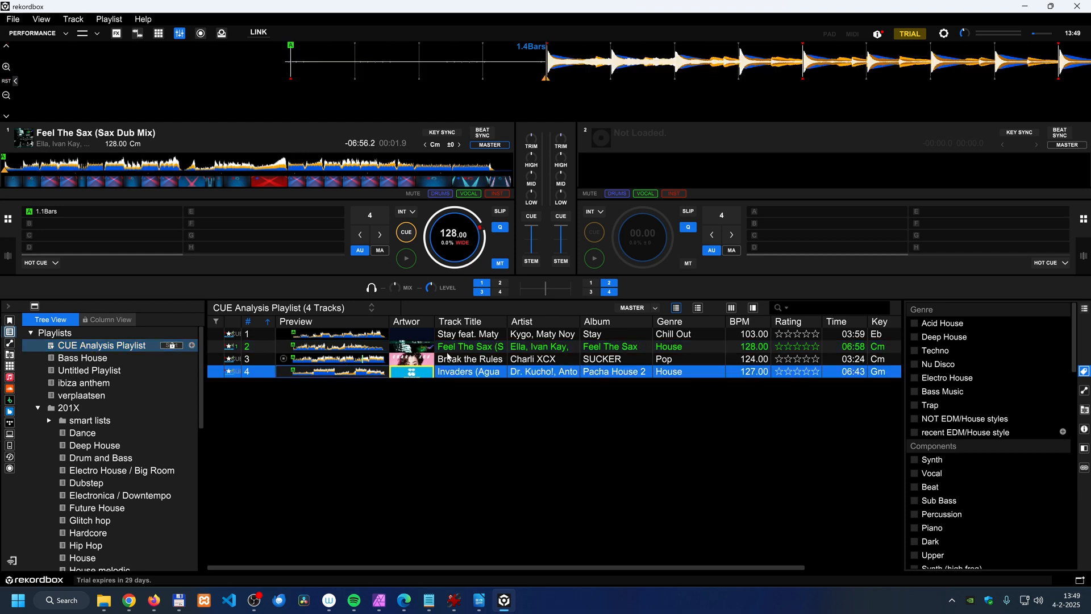
pyautogui.doubleClick(470, 358)
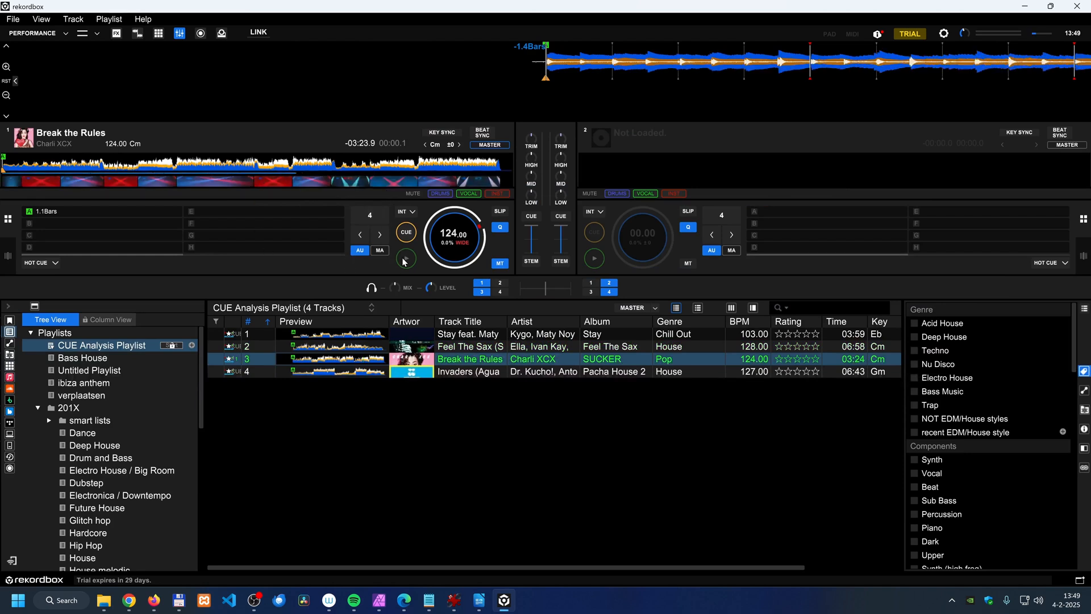
pyautogui.moveTo(405, 258)
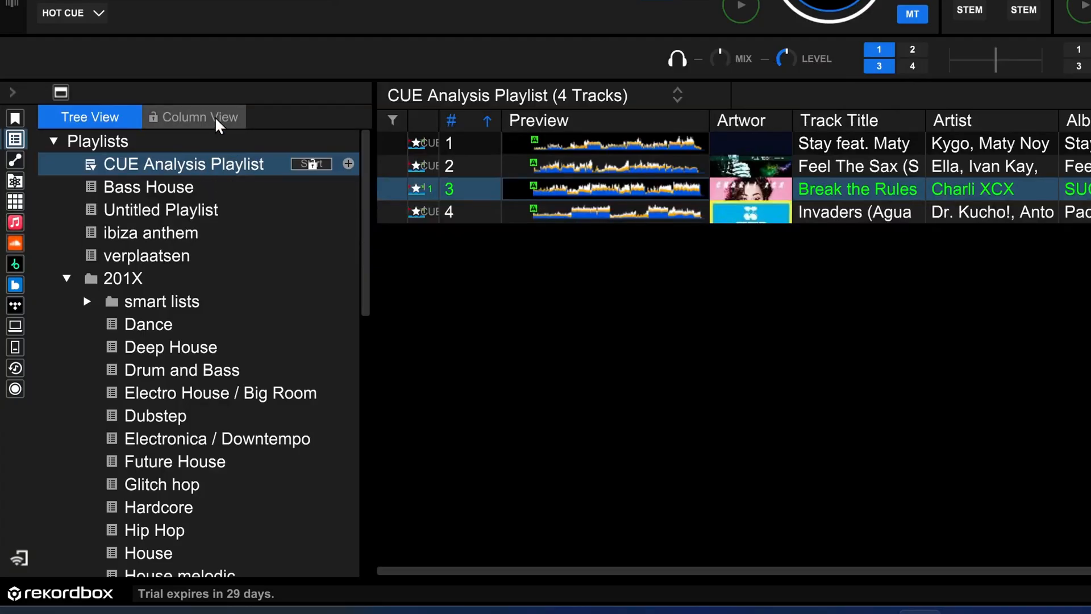
# - Show playlists in column view, widen the column, open the 201X folder, then return to tree layout
pyautogui.click(201, 116)
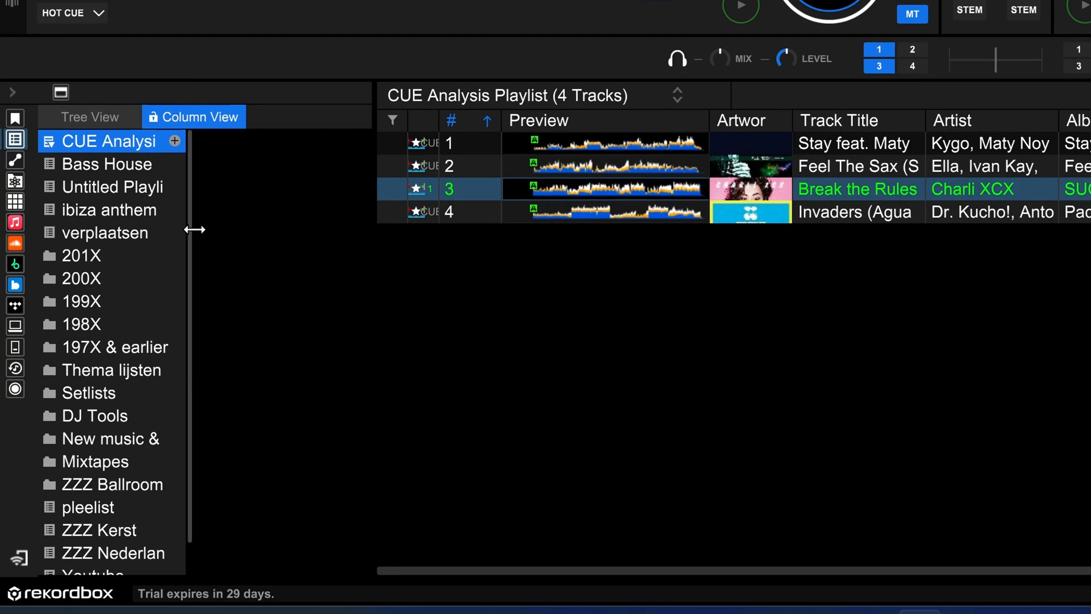
pyautogui.moveTo(195, 229); pyautogui.dragTo(215, 242)
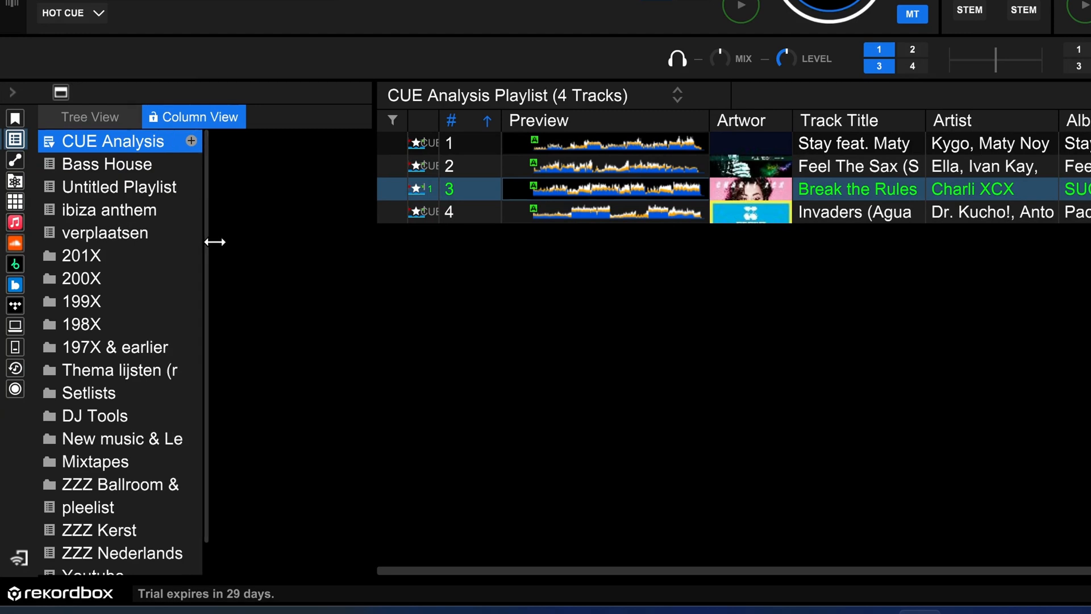
pyautogui.click(81, 256)
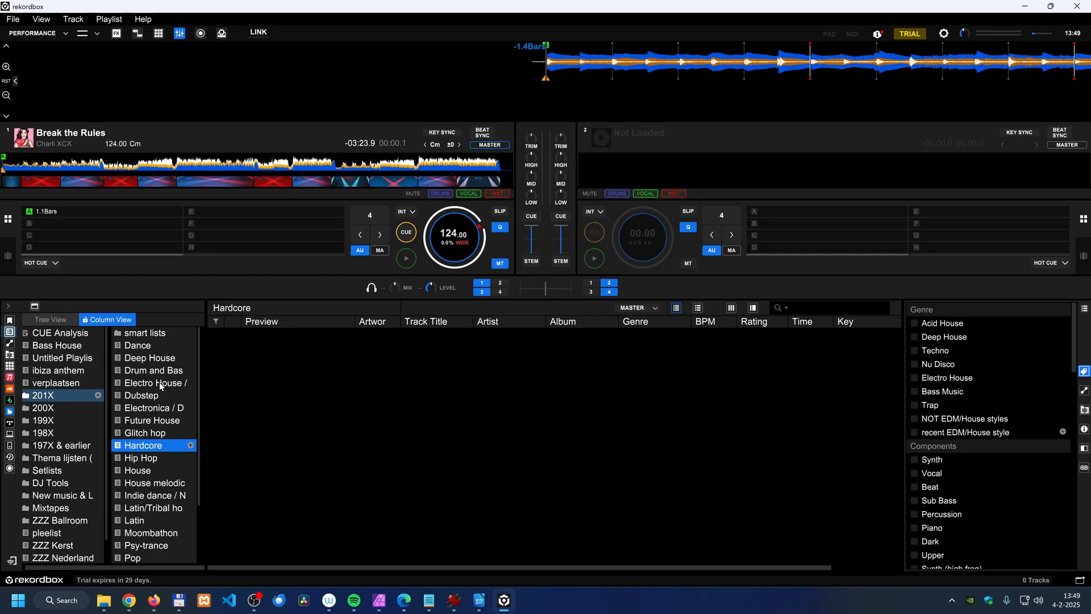
pyautogui.moveTo(68, 408)
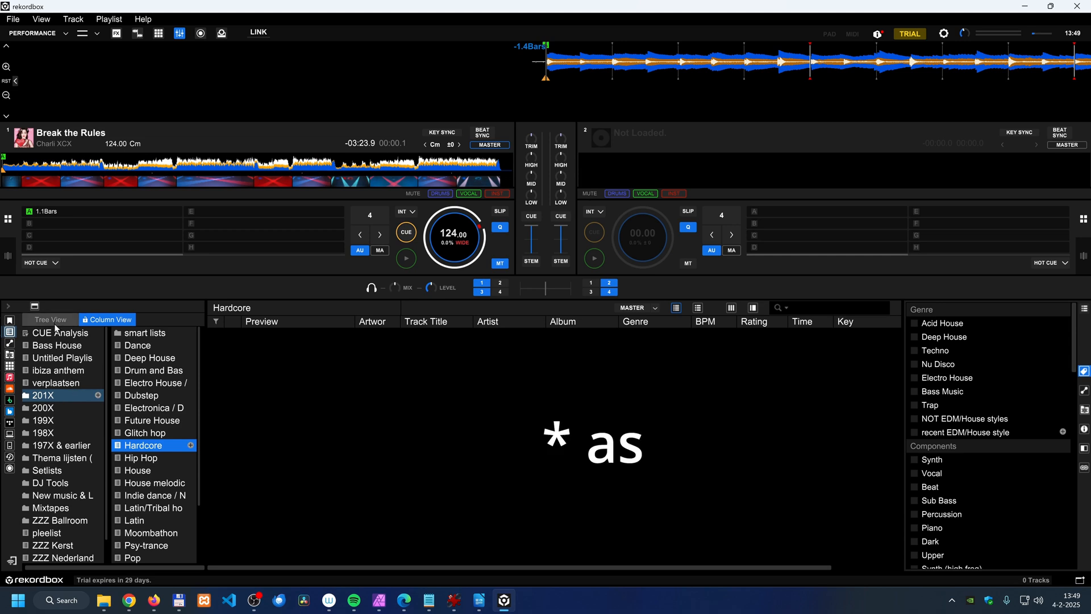
pyautogui.click(50, 319)
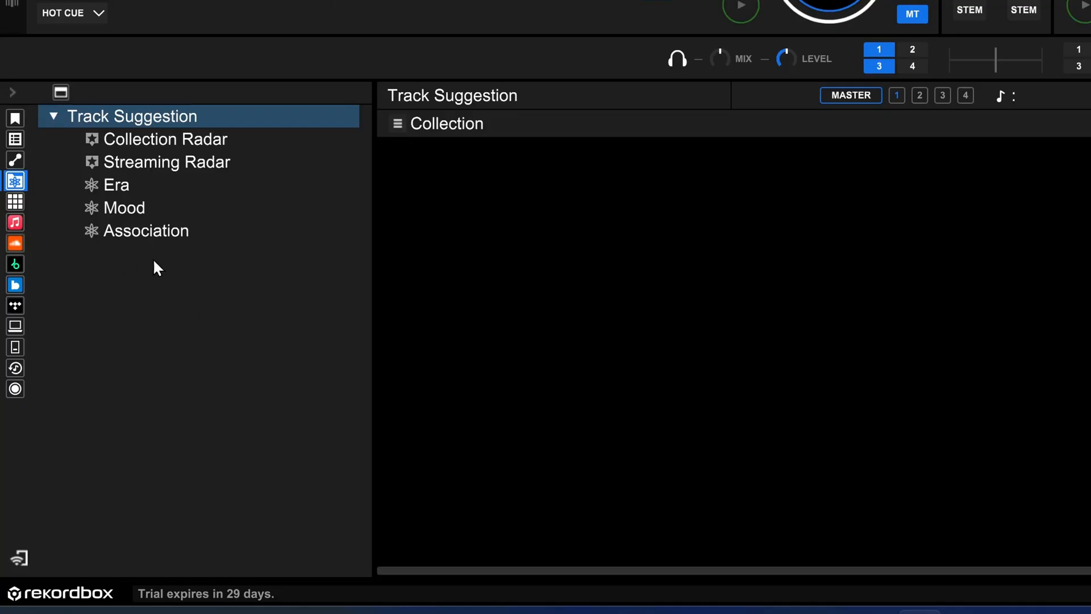
pyautogui.moveTo(15, 201)
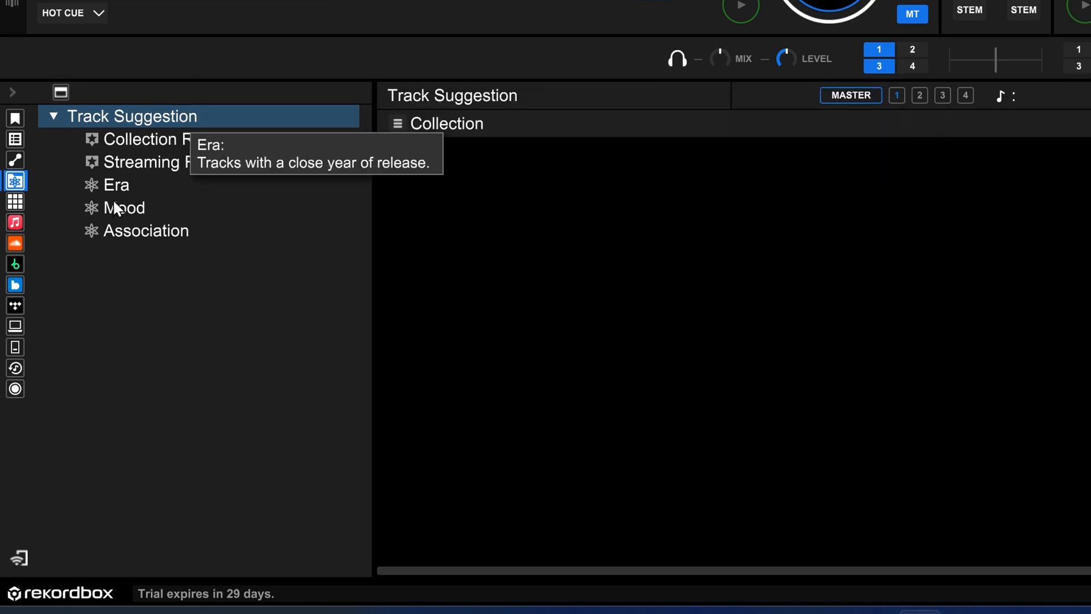
pyautogui.moveTo(15, 202)
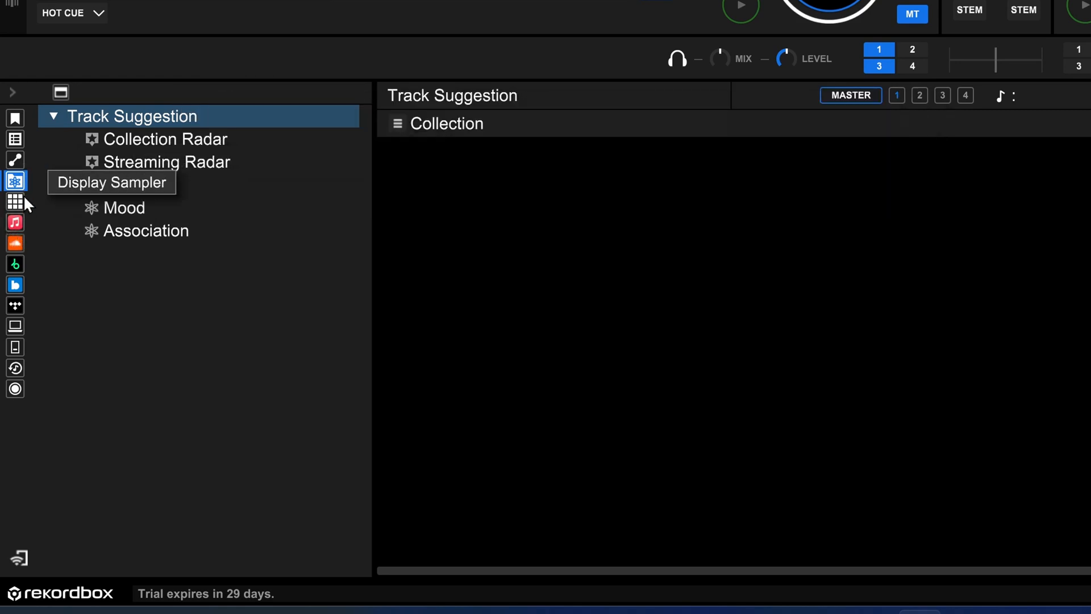
# - Browse the SoundCloud, Beatport and Beatsource streaming libraries, then bring up the mode list
pyautogui.click(15, 244)
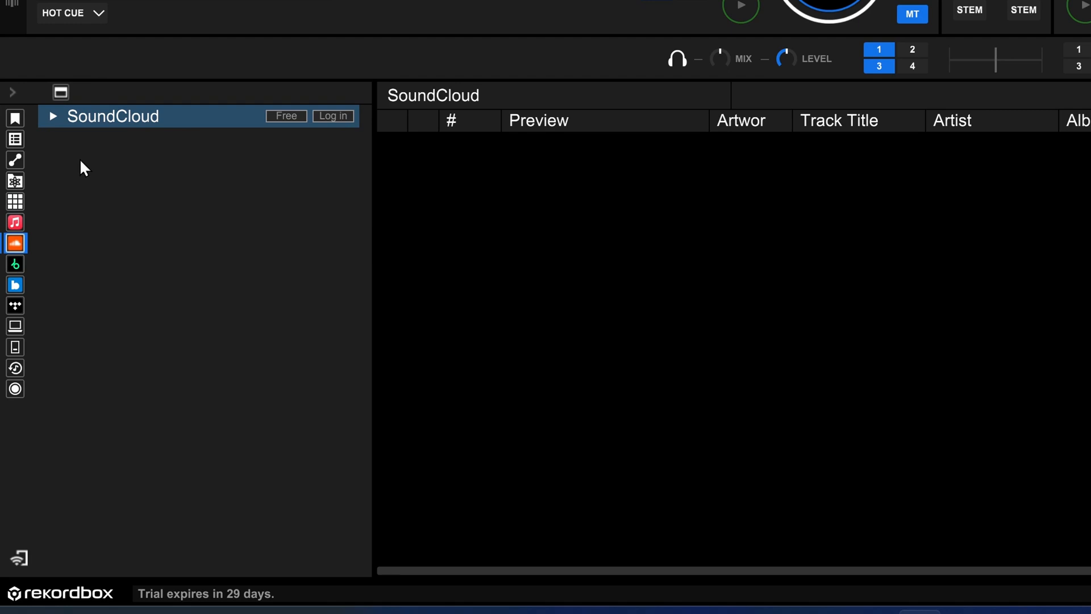
pyautogui.moveTo(134, 136)
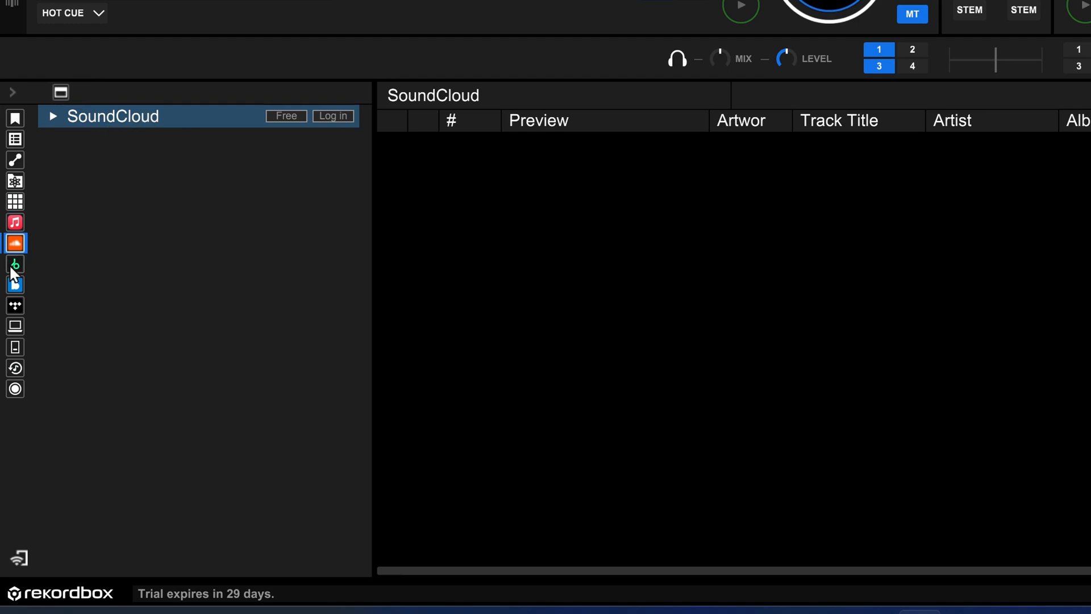
pyautogui.moveTo(284, 116)
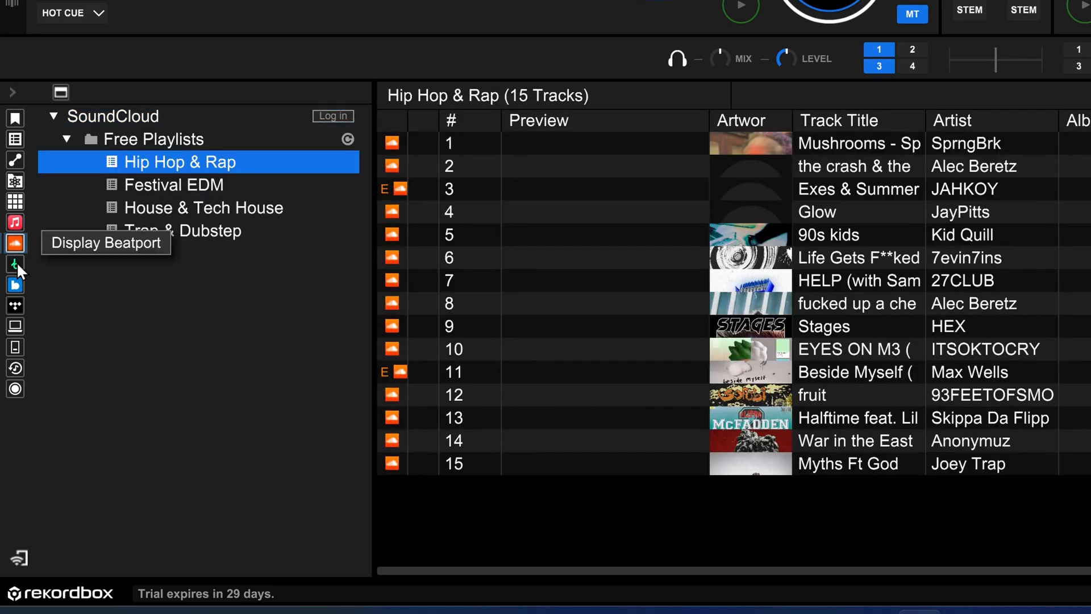
pyautogui.click(15, 264)
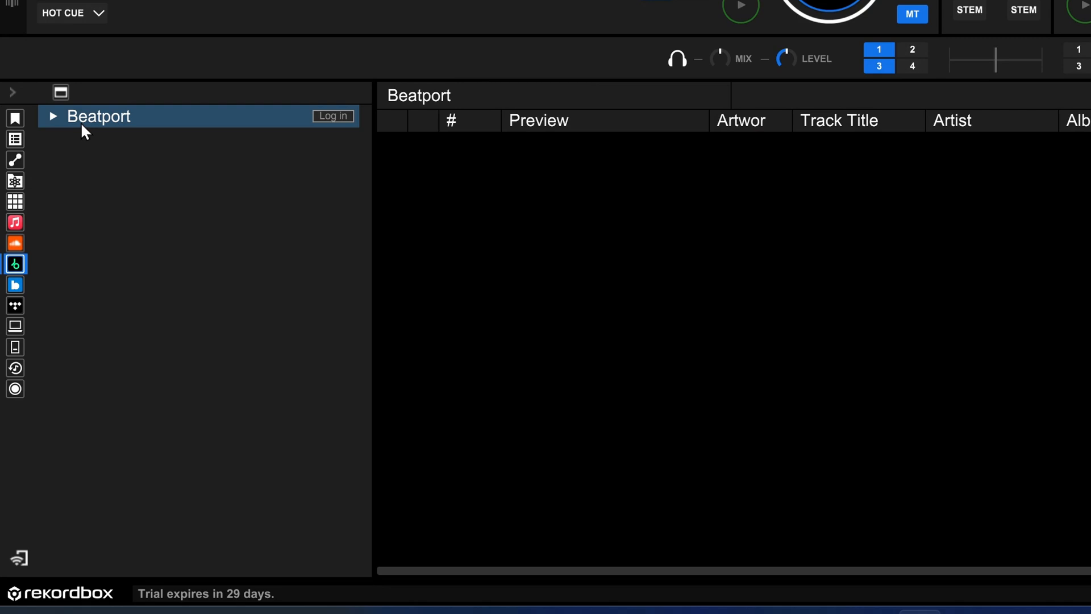
pyautogui.moveTo(14, 284)
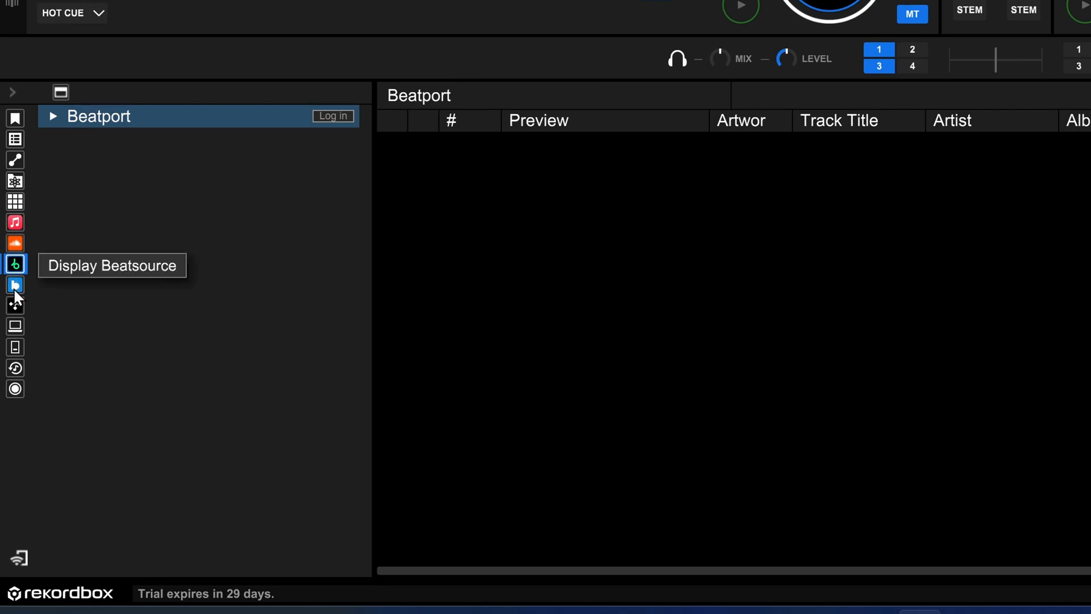
pyautogui.click(14, 286)
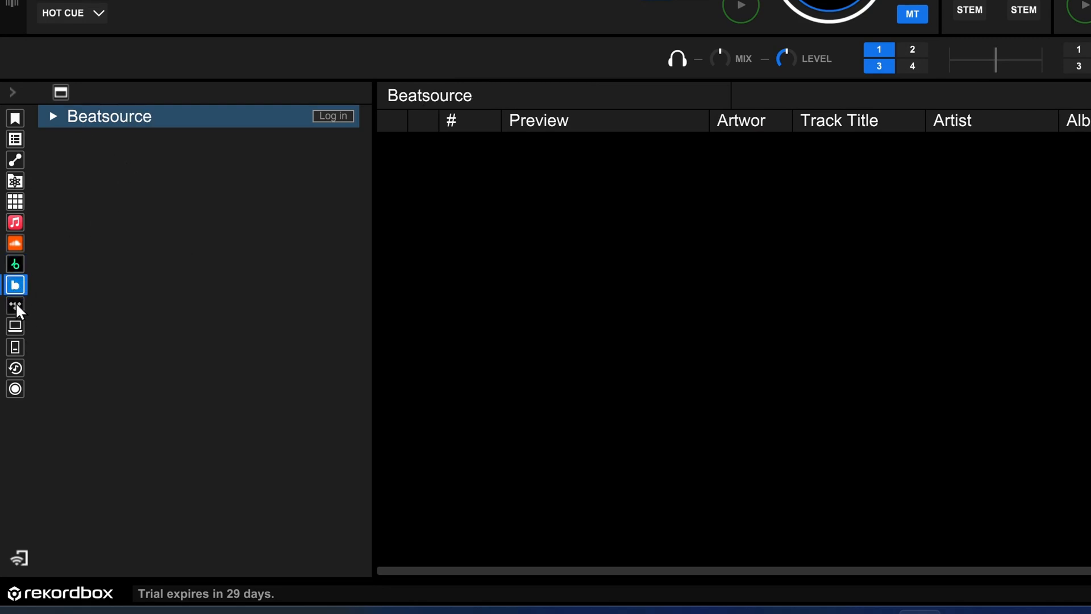
pyautogui.click(32, 32)
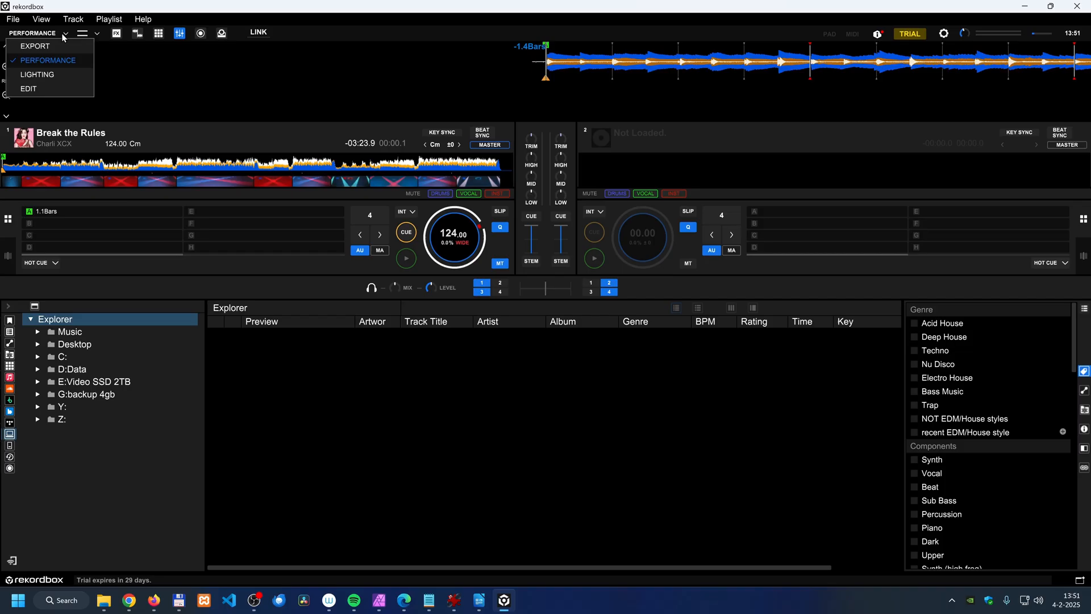
# - Switch to Export mode, confirming that loaded tracks will be unloaded
pyautogui.click(29, 89)
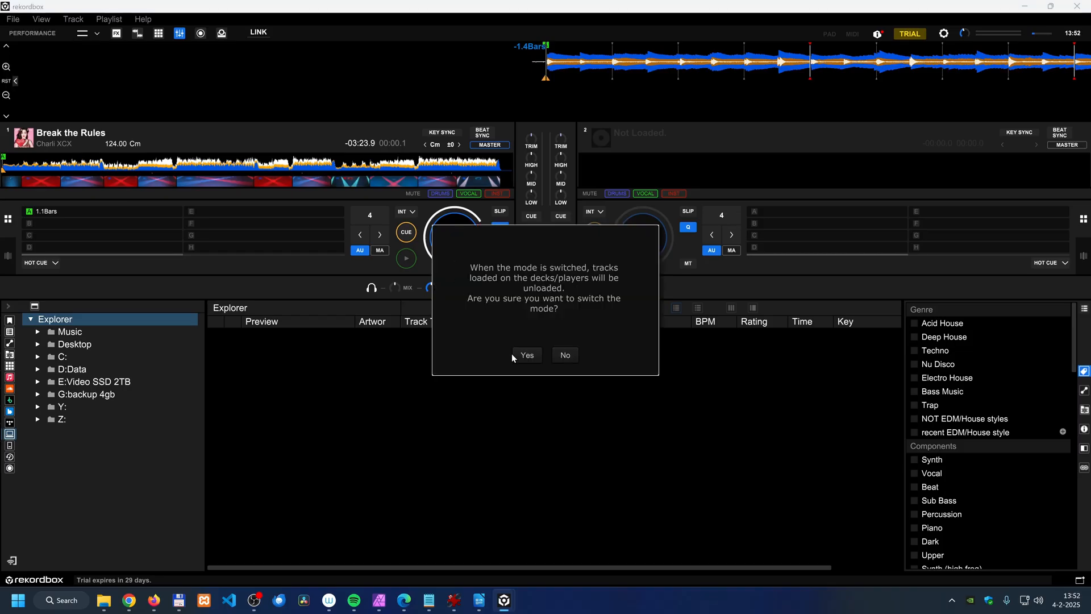
pyautogui.click(526, 354)
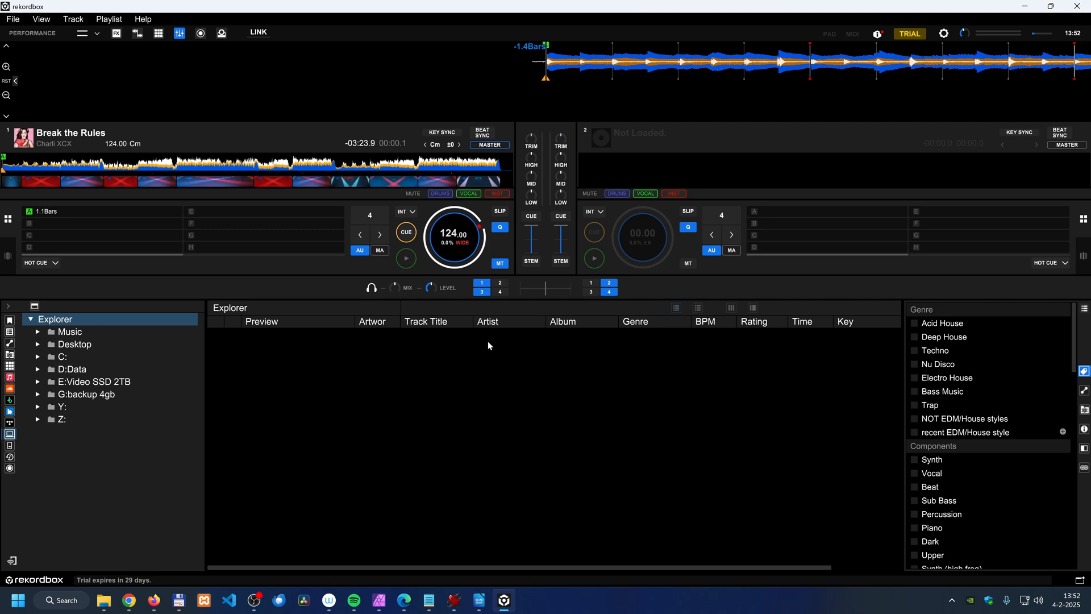
pyautogui.click(98, 33)
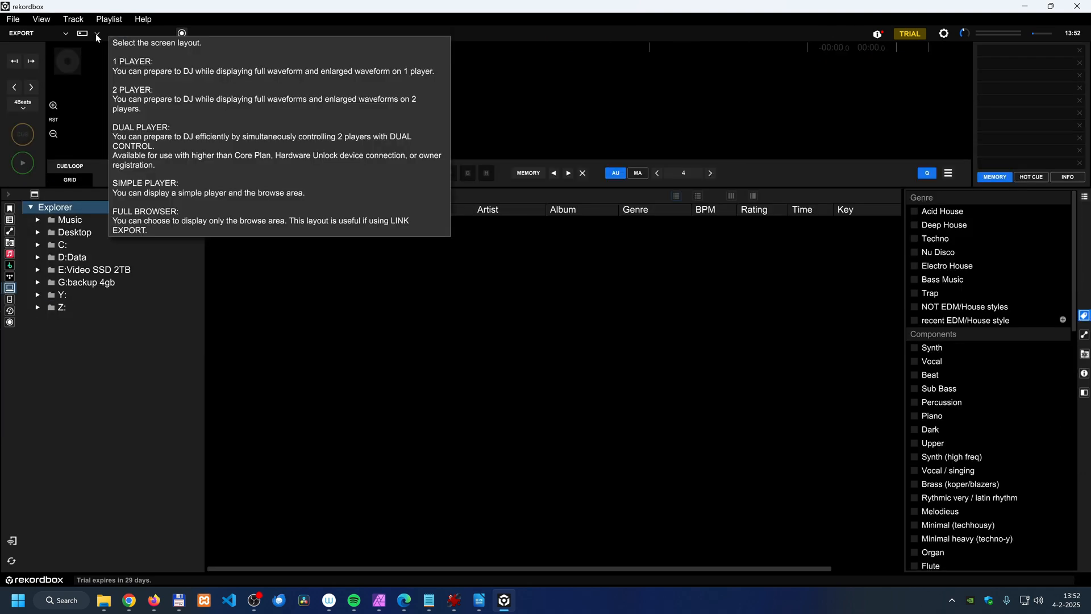
# - Change the screen layout to 2 Player and then to Dual Player
pyautogui.click(97, 33)
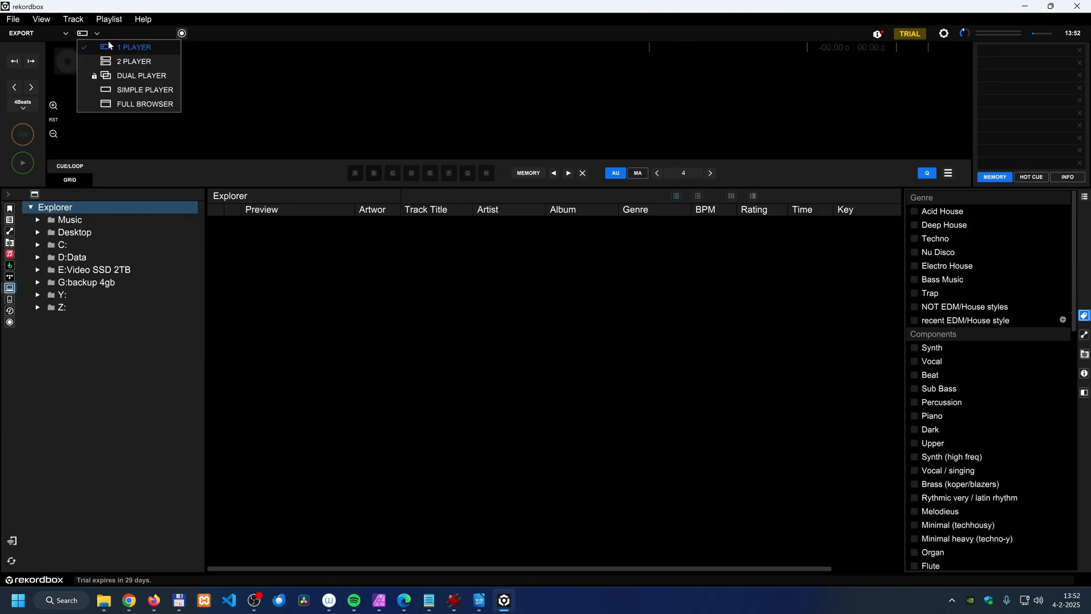
pyautogui.click(133, 61)
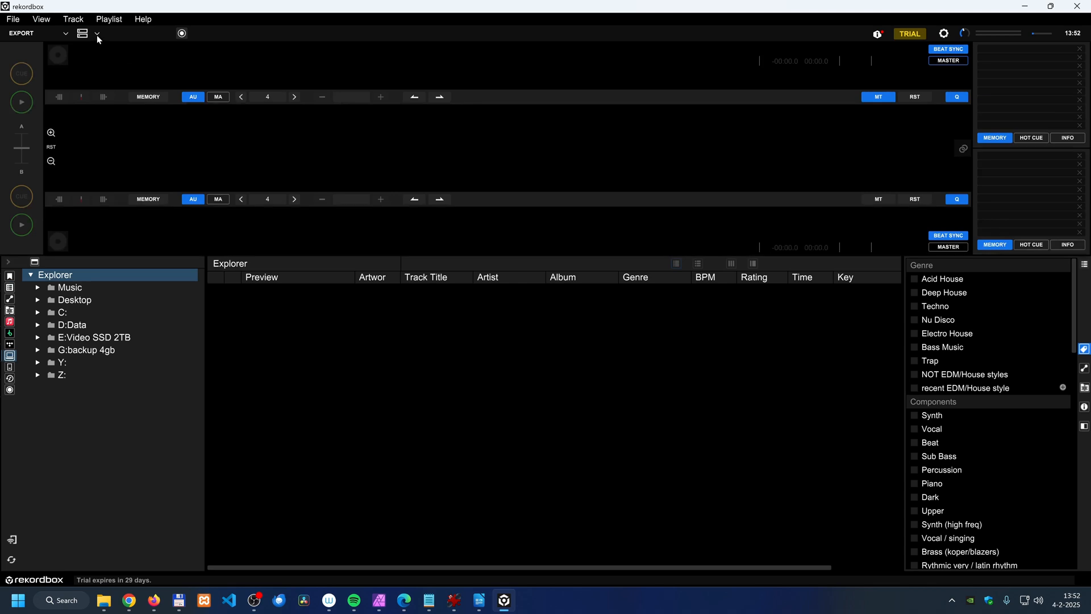
pyautogui.click(97, 33)
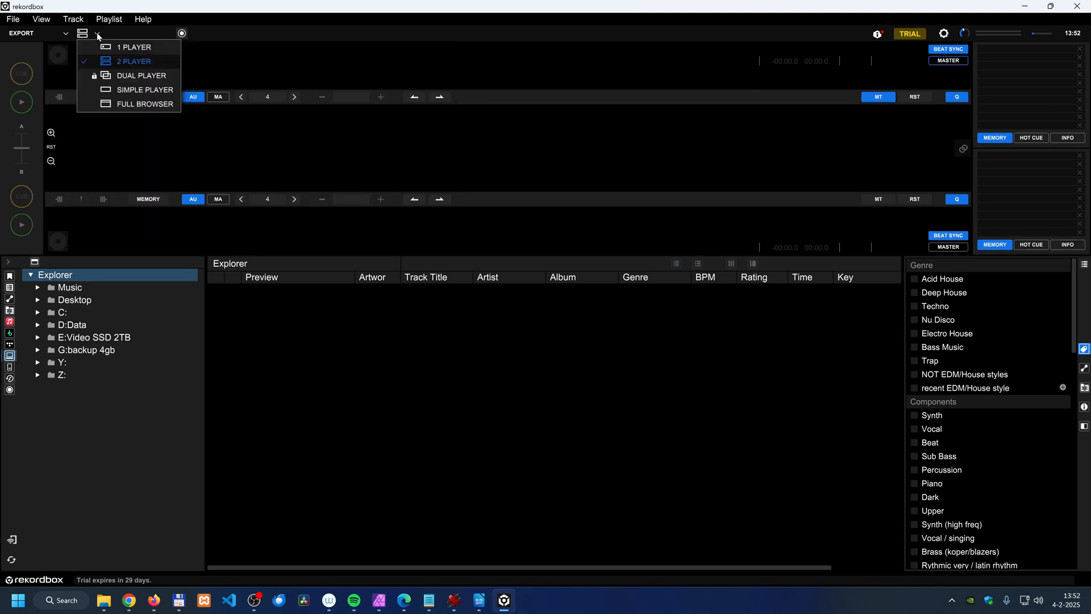
pyautogui.moveTo(133, 75)
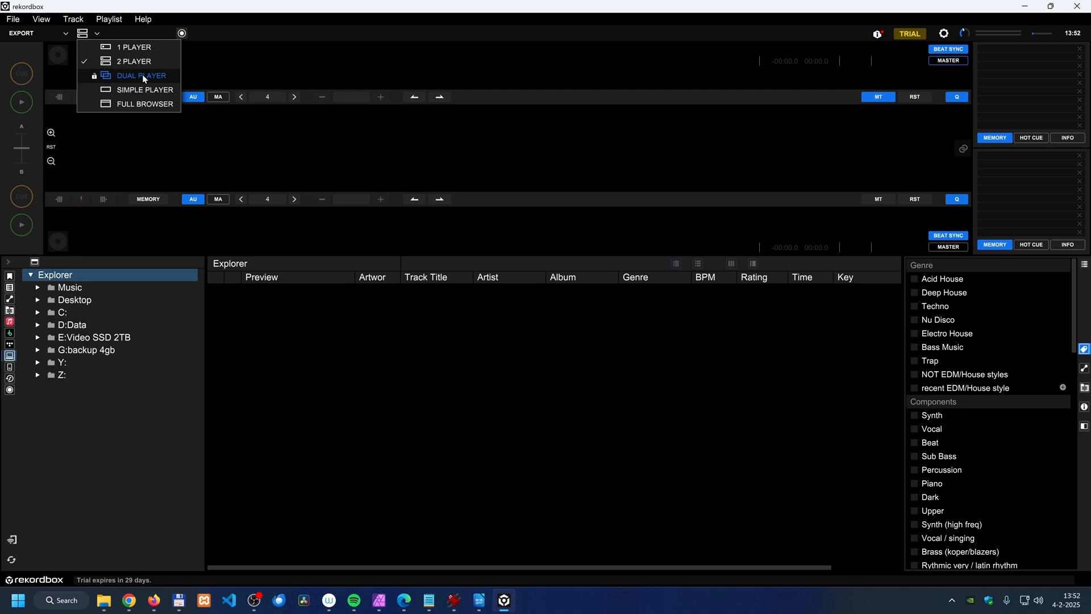
pyautogui.click(141, 75)
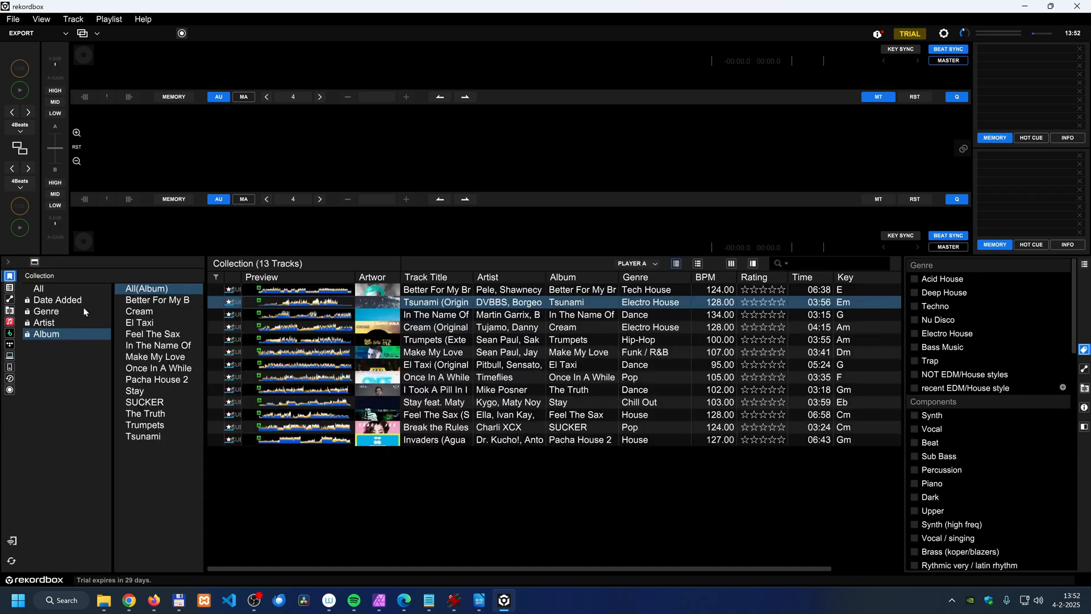
# - Load Cream and Trumpets onto the two players, play them together, then return to Performance mode
pyautogui.doubleClick(435, 327)
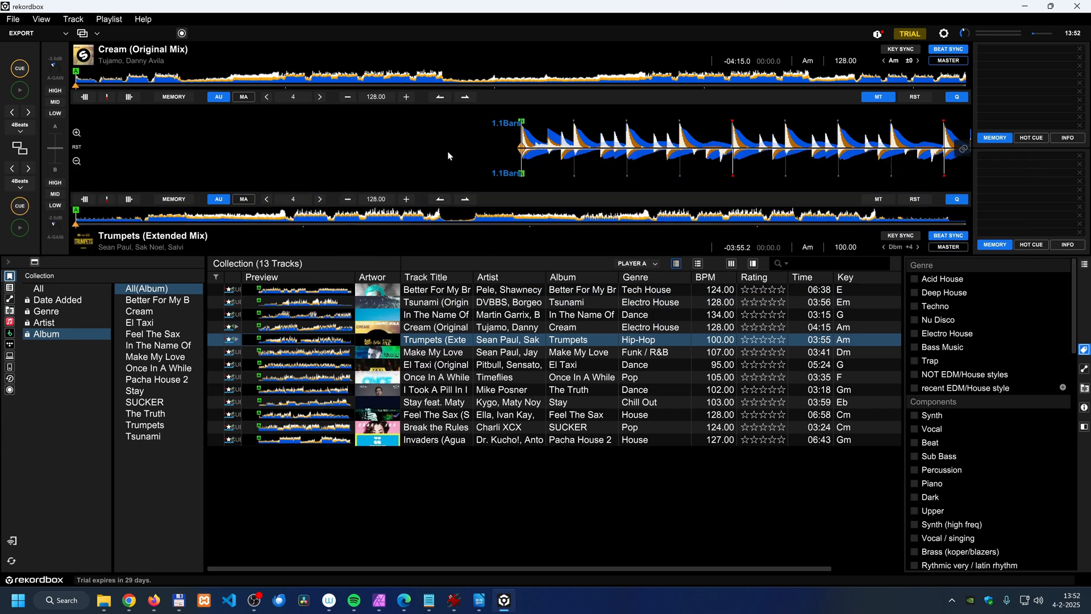
pyautogui.moveTo(519, 211)
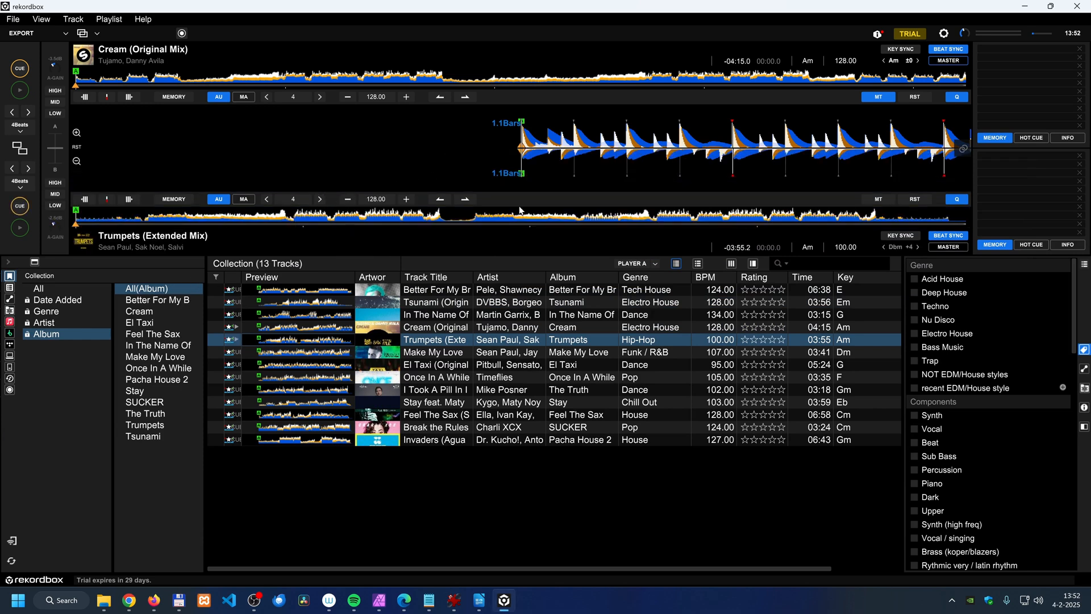
pyautogui.moveTo(19, 228)
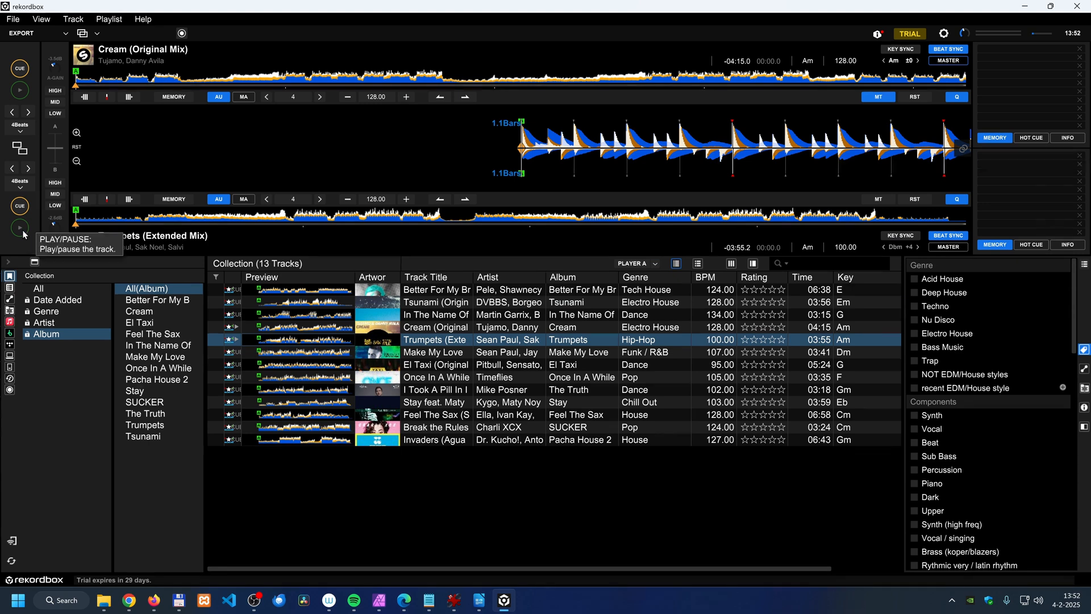
pyautogui.click(19, 89)
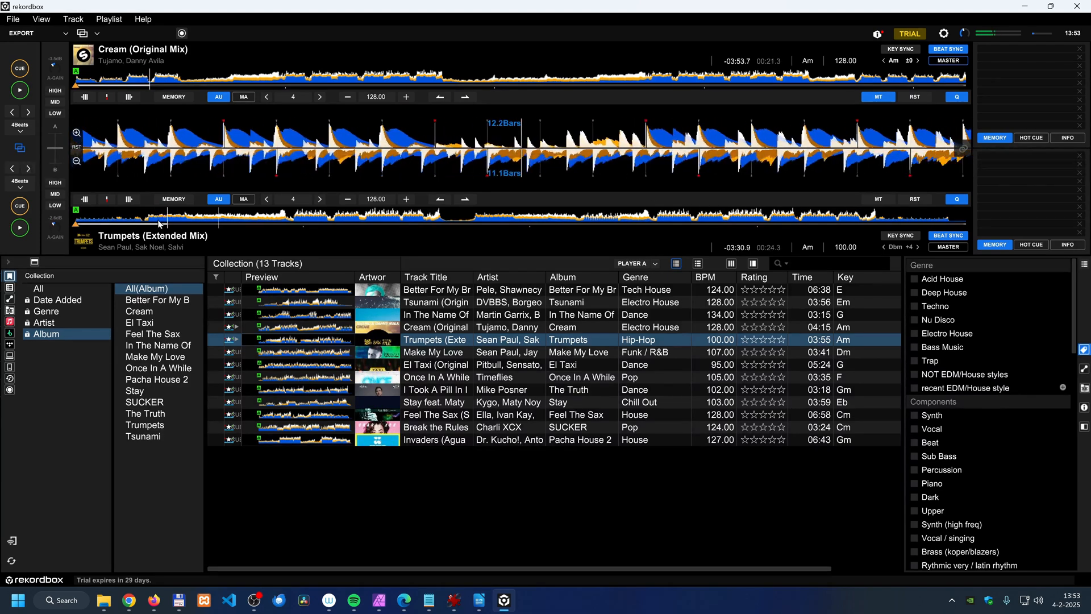
pyautogui.click(20, 228)
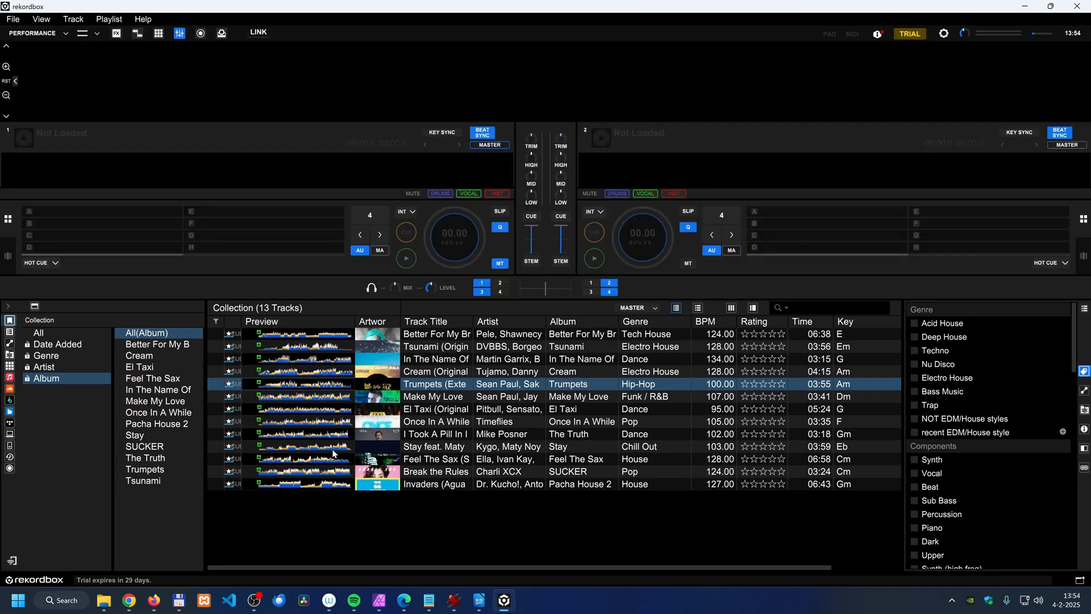
# - Load Feel The Sax (Sax Dub Mix) on deck 1 and Break the Rules on deck 2, beat-synced at 128 BPM
pyautogui.doubleClick(435, 458)
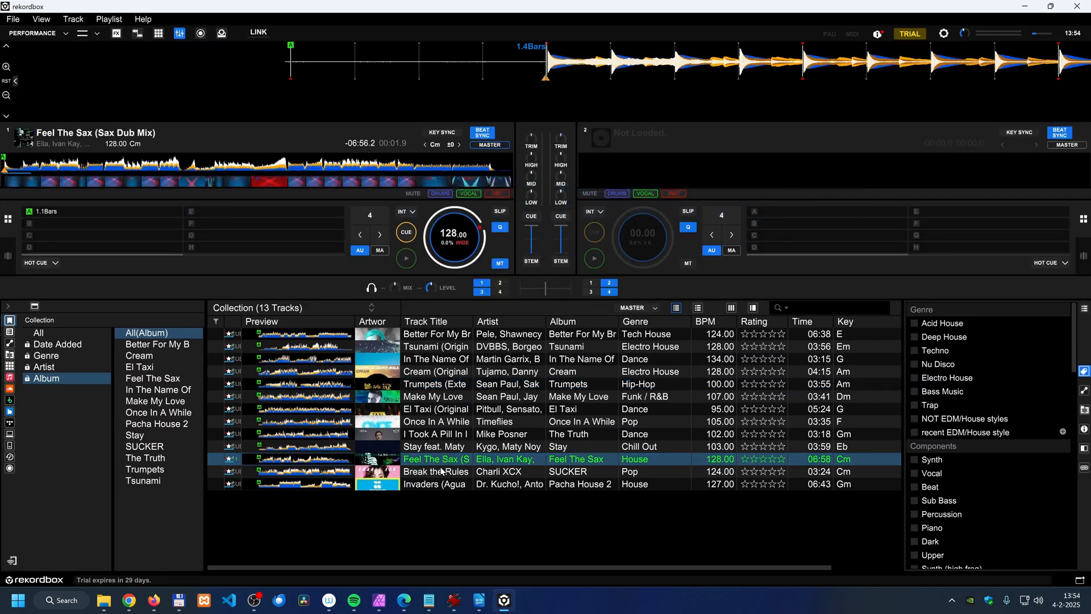
pyautogui.doubleClick(435, 470)
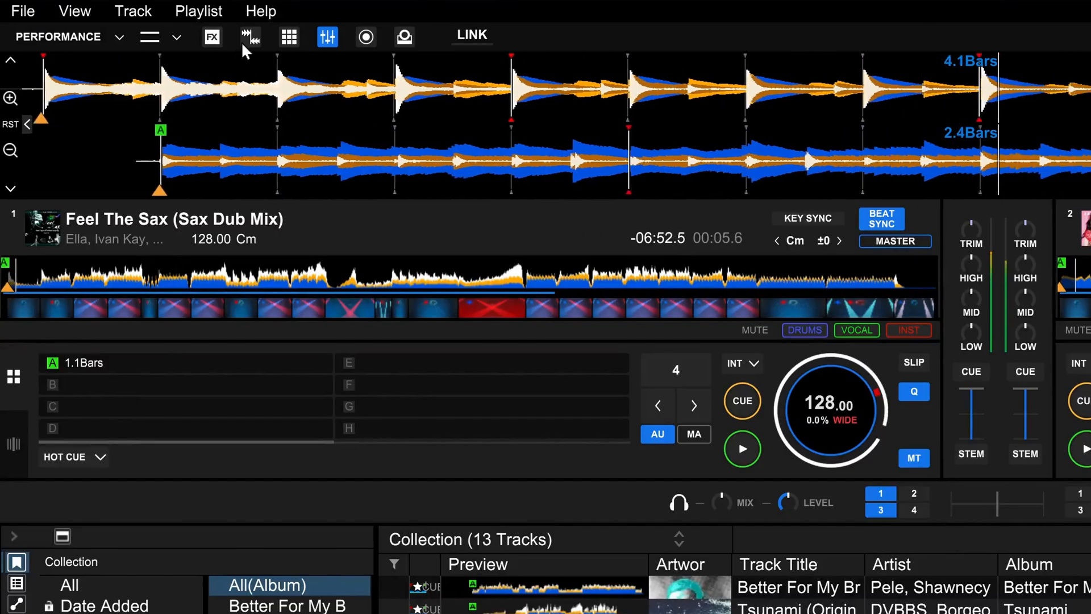
pyautogui.click(365, 36)
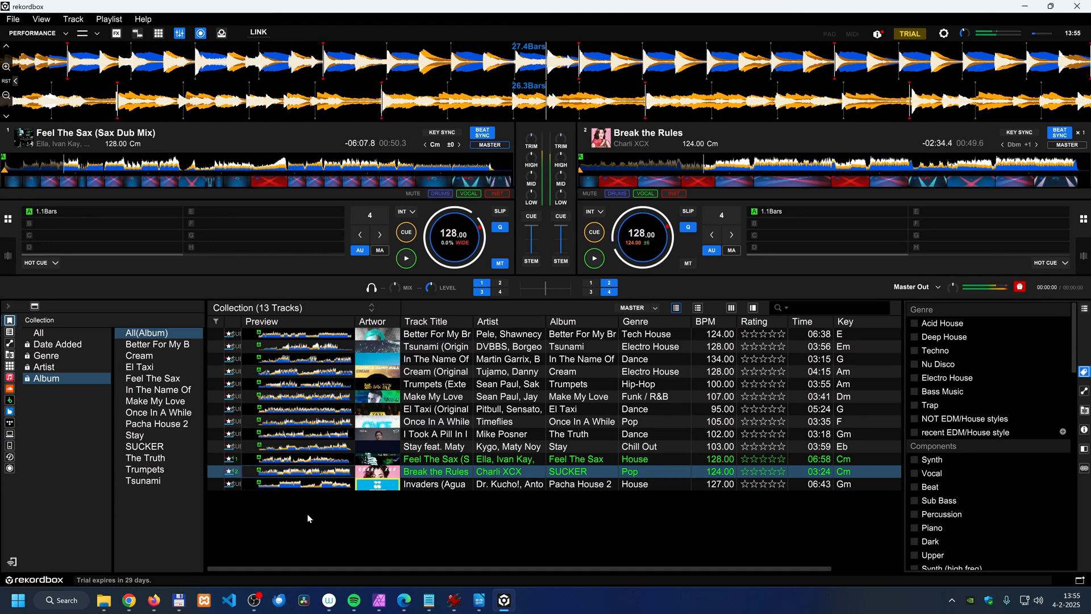
pyautogui.moveTo(1021, 286)
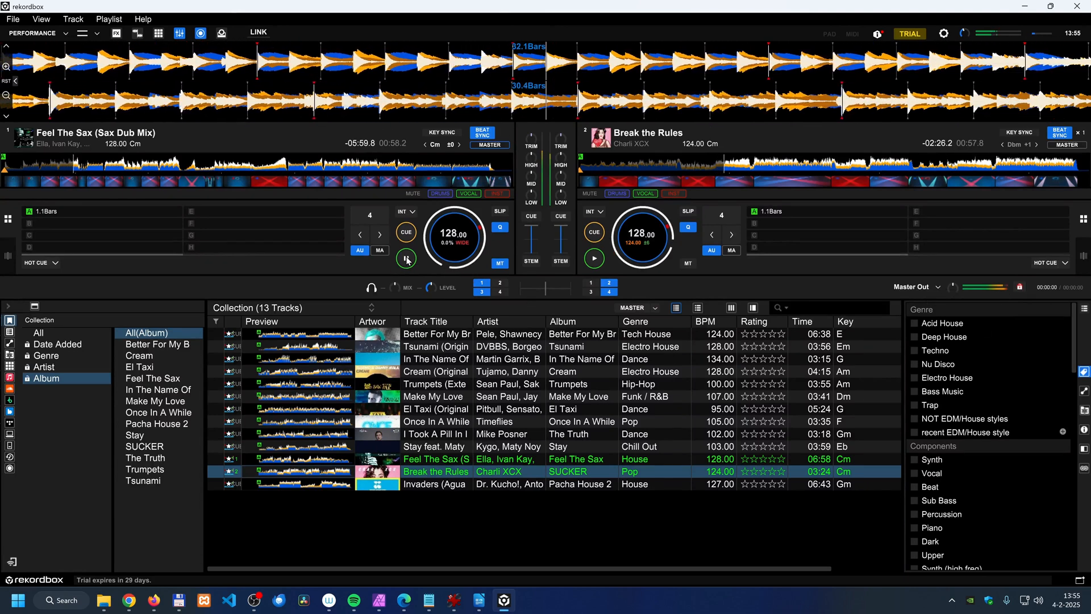
pyautogui.moveTo(406, 259)
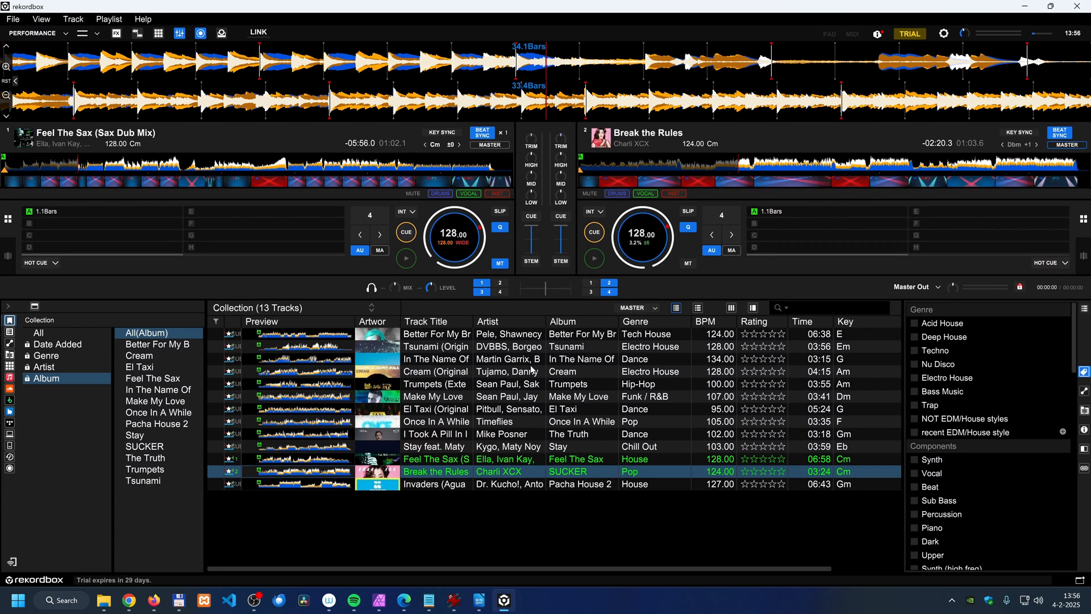
pyautogui.click(436, 396)
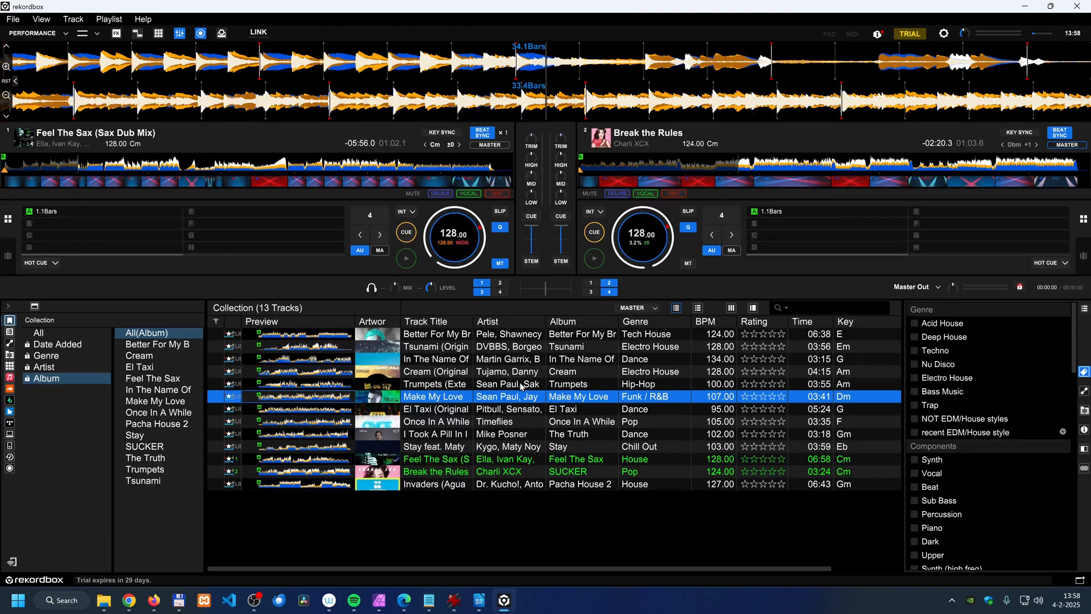
pyautogui.moveTo(521, 407)
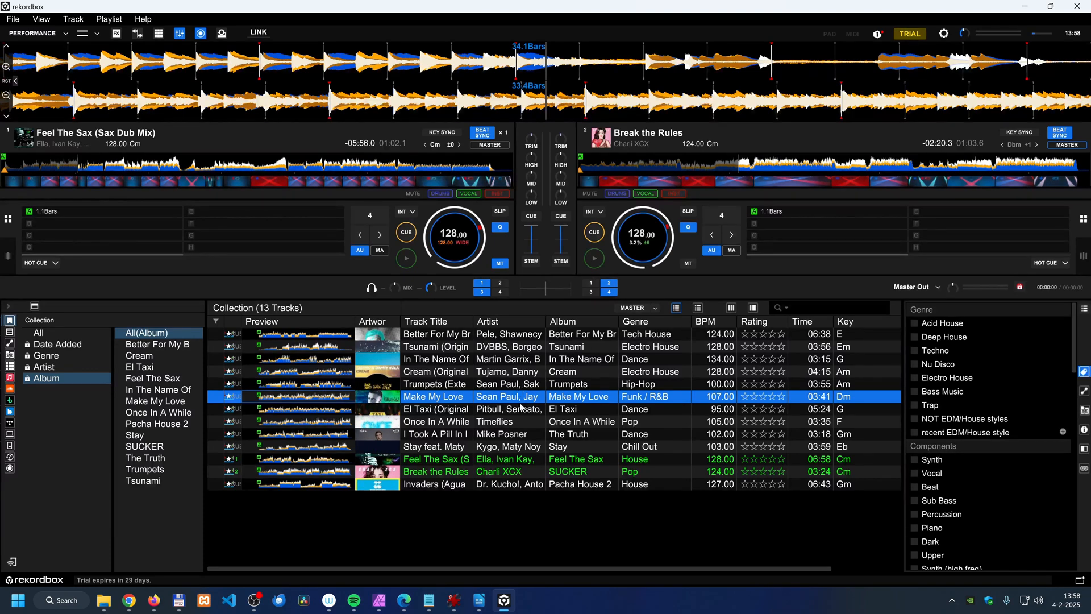